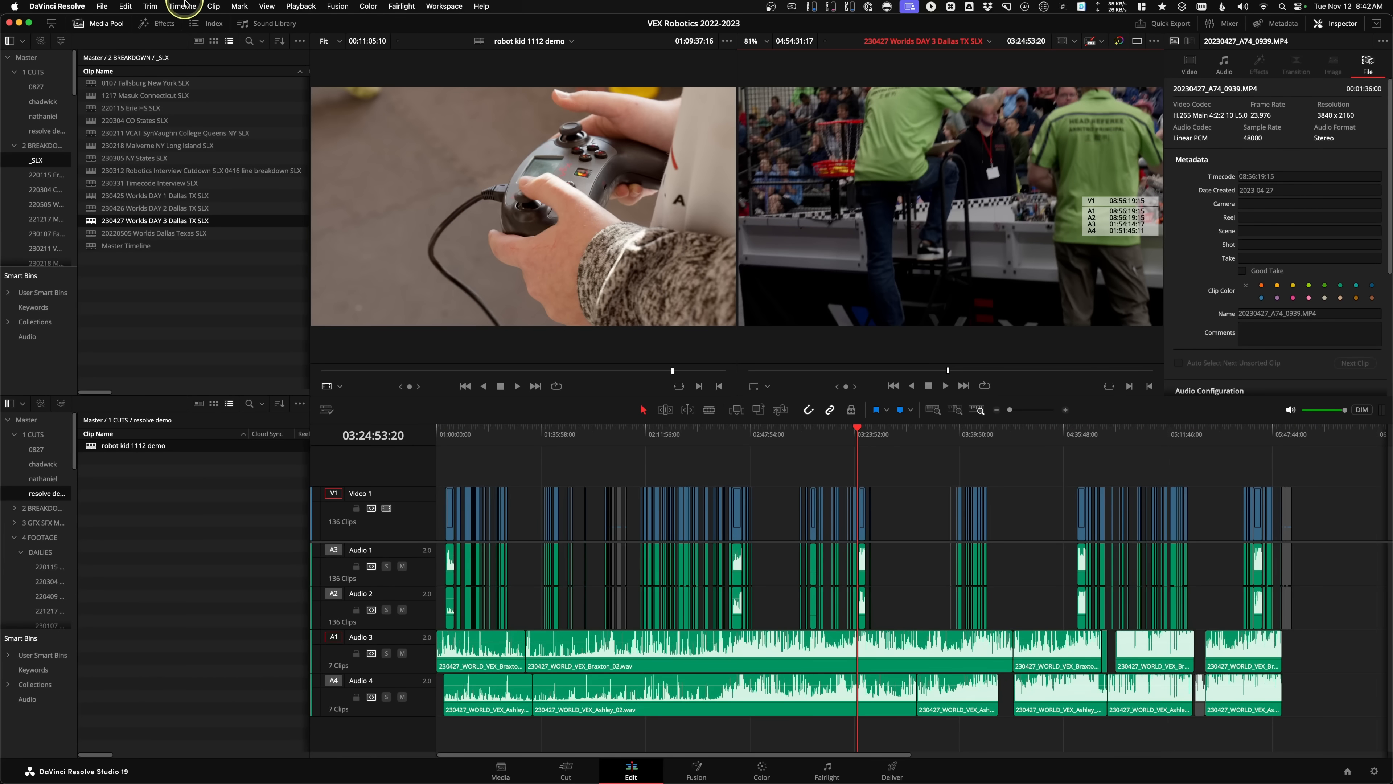
# Swap the timeline and source viewer so the robot kid 1112 demo edit fills the timeline panel.
pyautogui.click(182, 6)
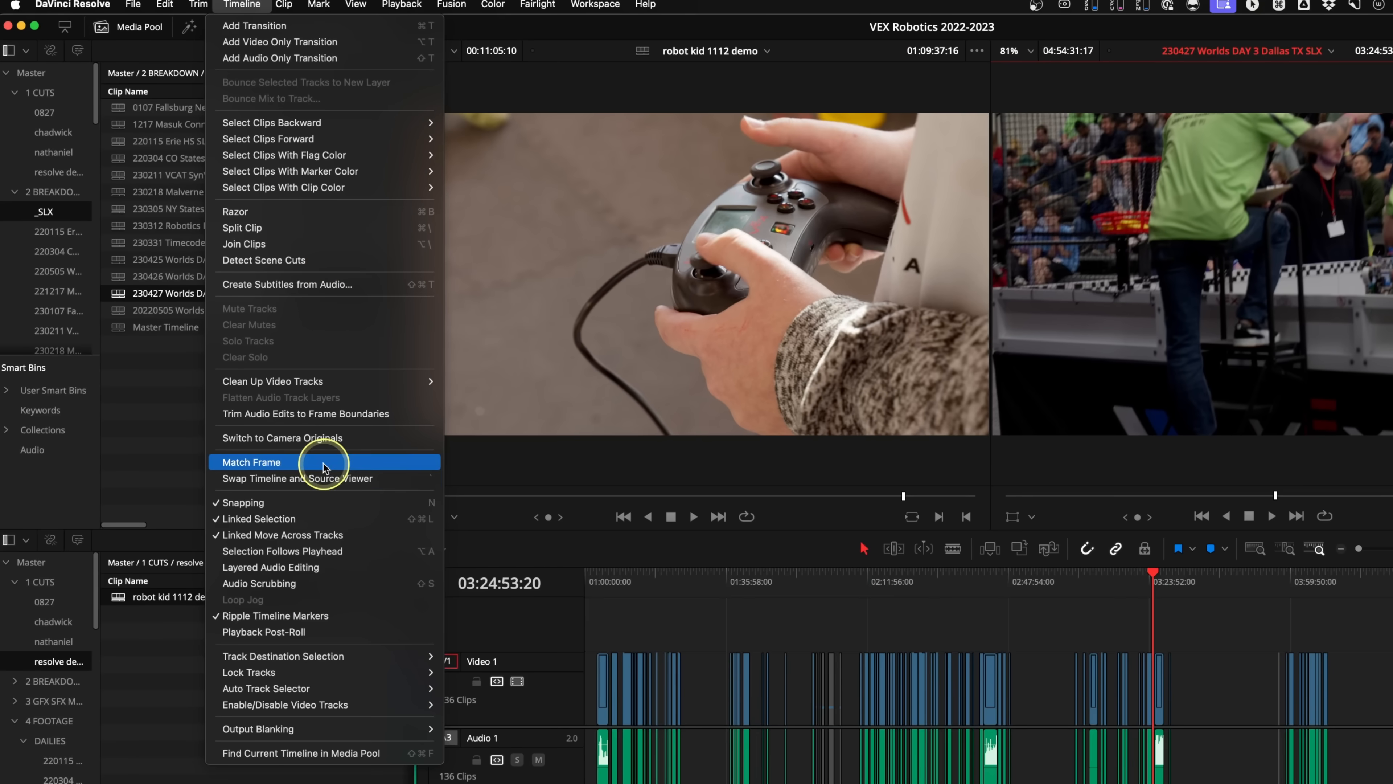
pyautogui.moveTo(297, 478)
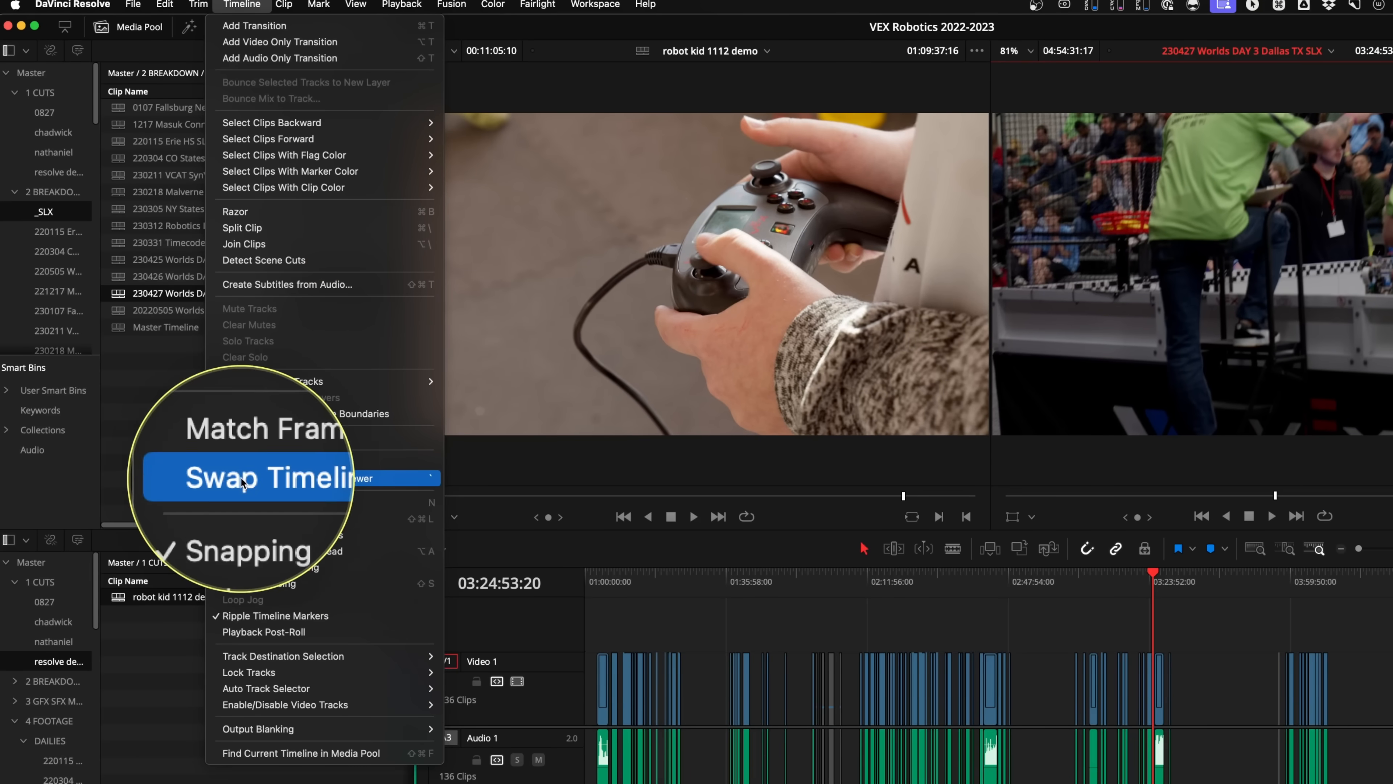
pyautogui.click(266, 478)
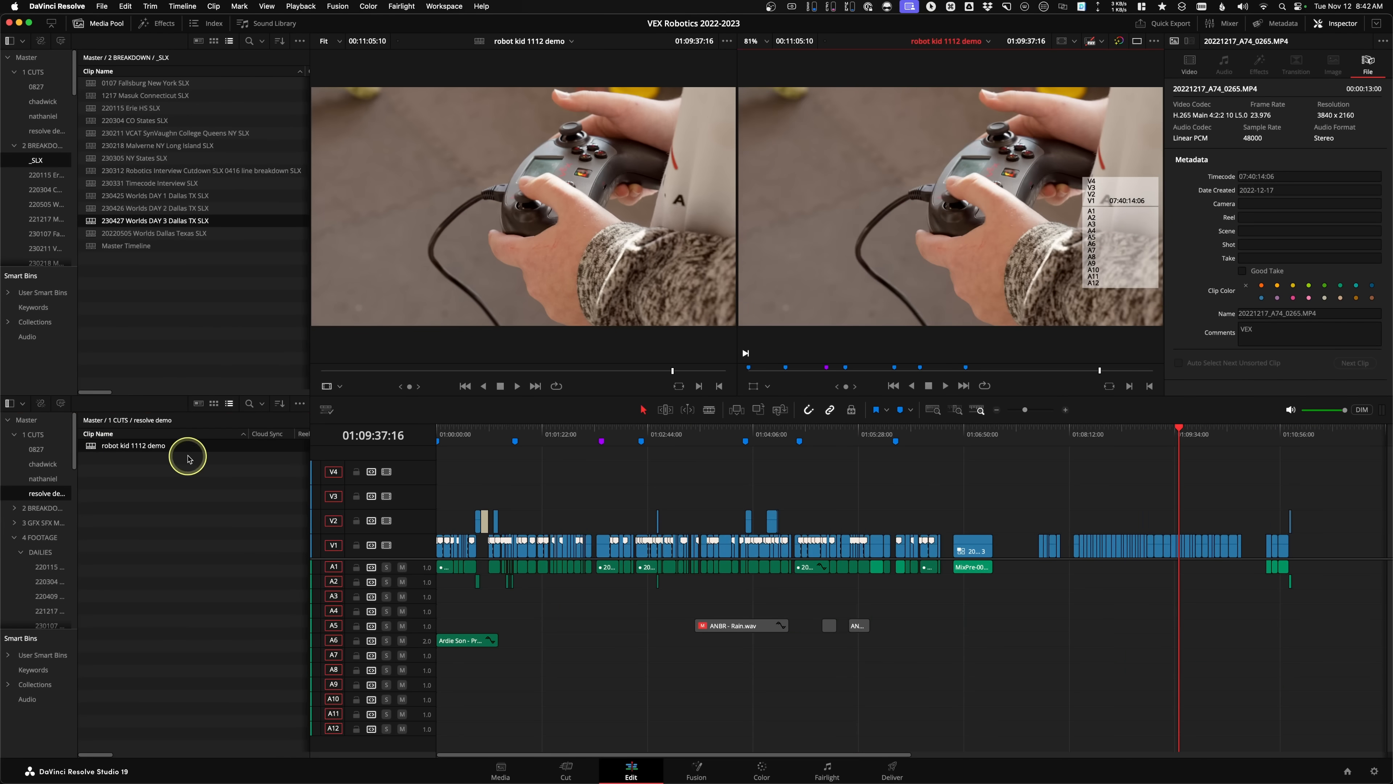
pyautogui.moveTo(752, 455)
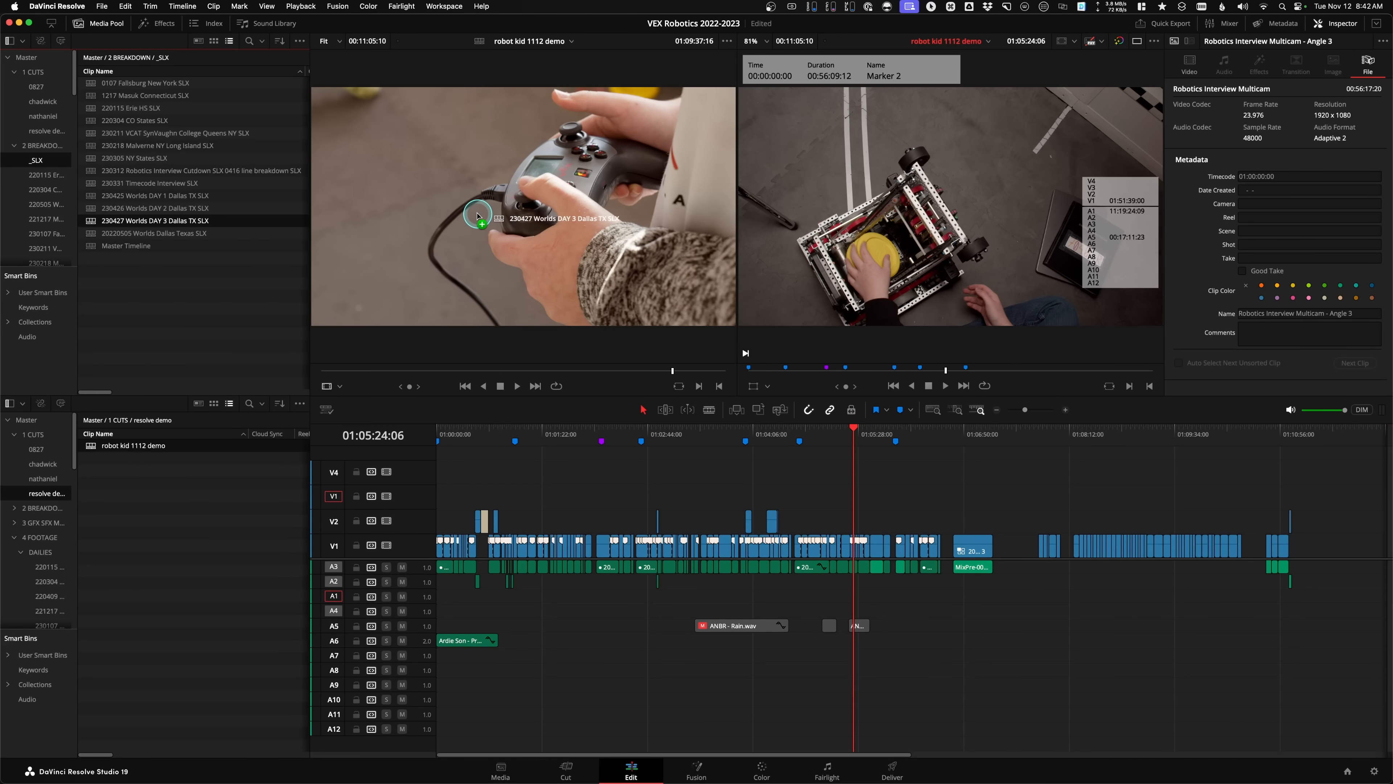
# Load the 230427 Worlds DAY 3 Dallas TX SLX timeline and reach for the swap command.
pyautogui.doubleClick(153, 220)
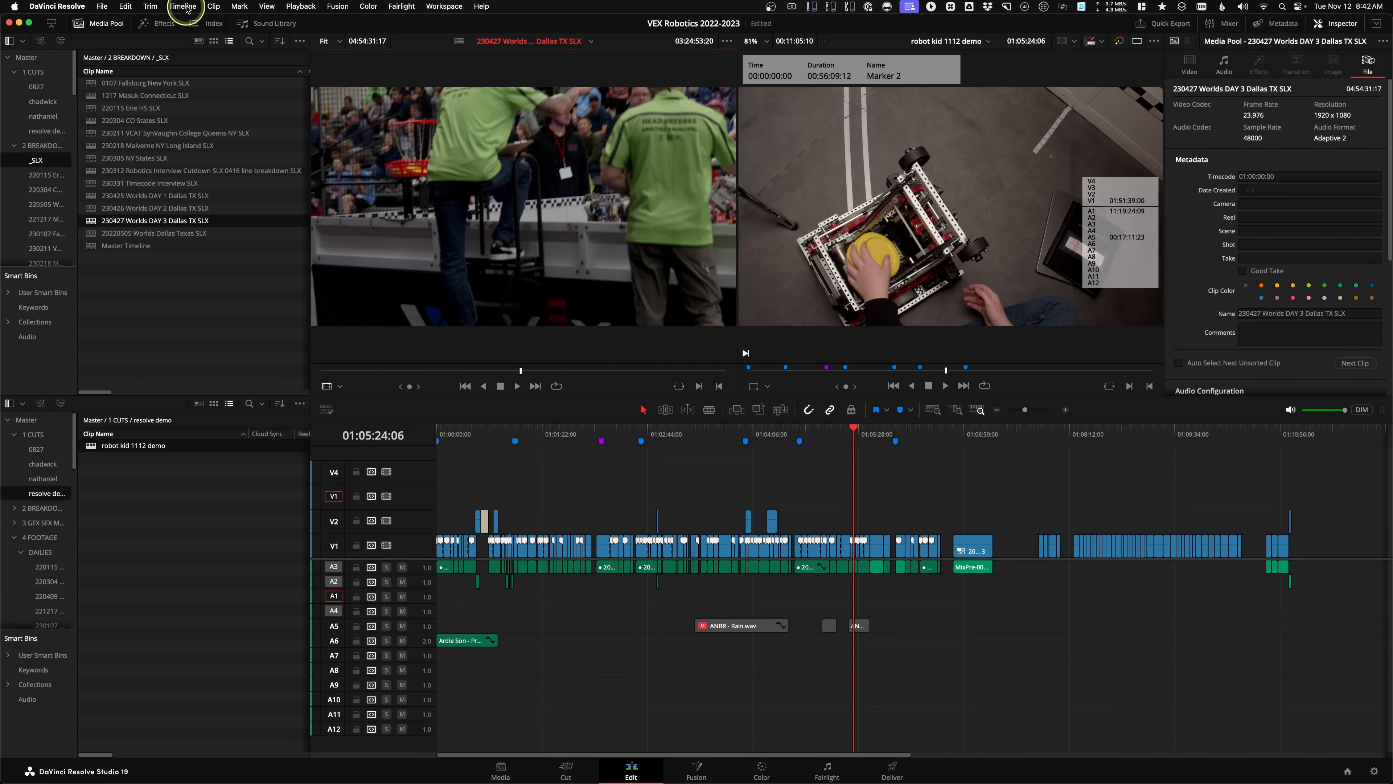
pyautogui.click(182, 7)
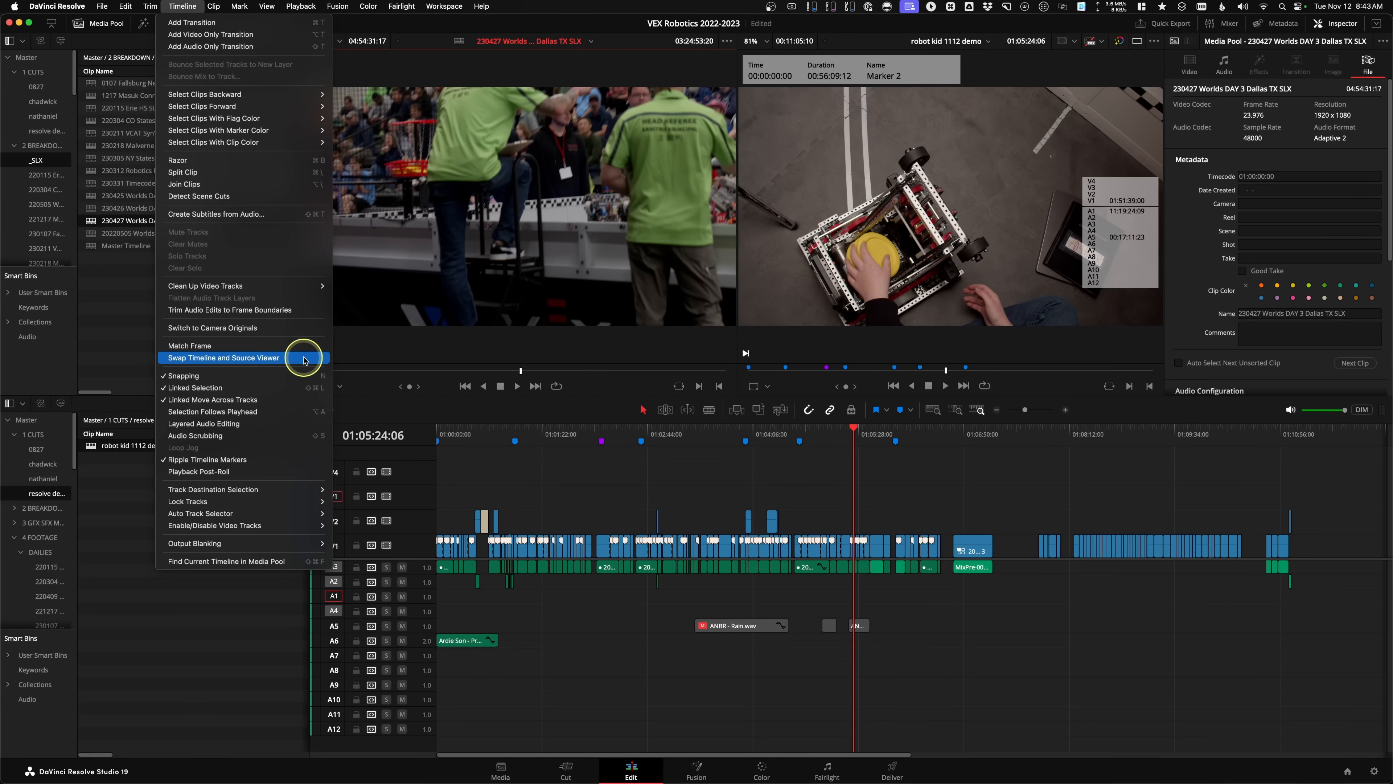
pyautogui.moveTo(264, 357)
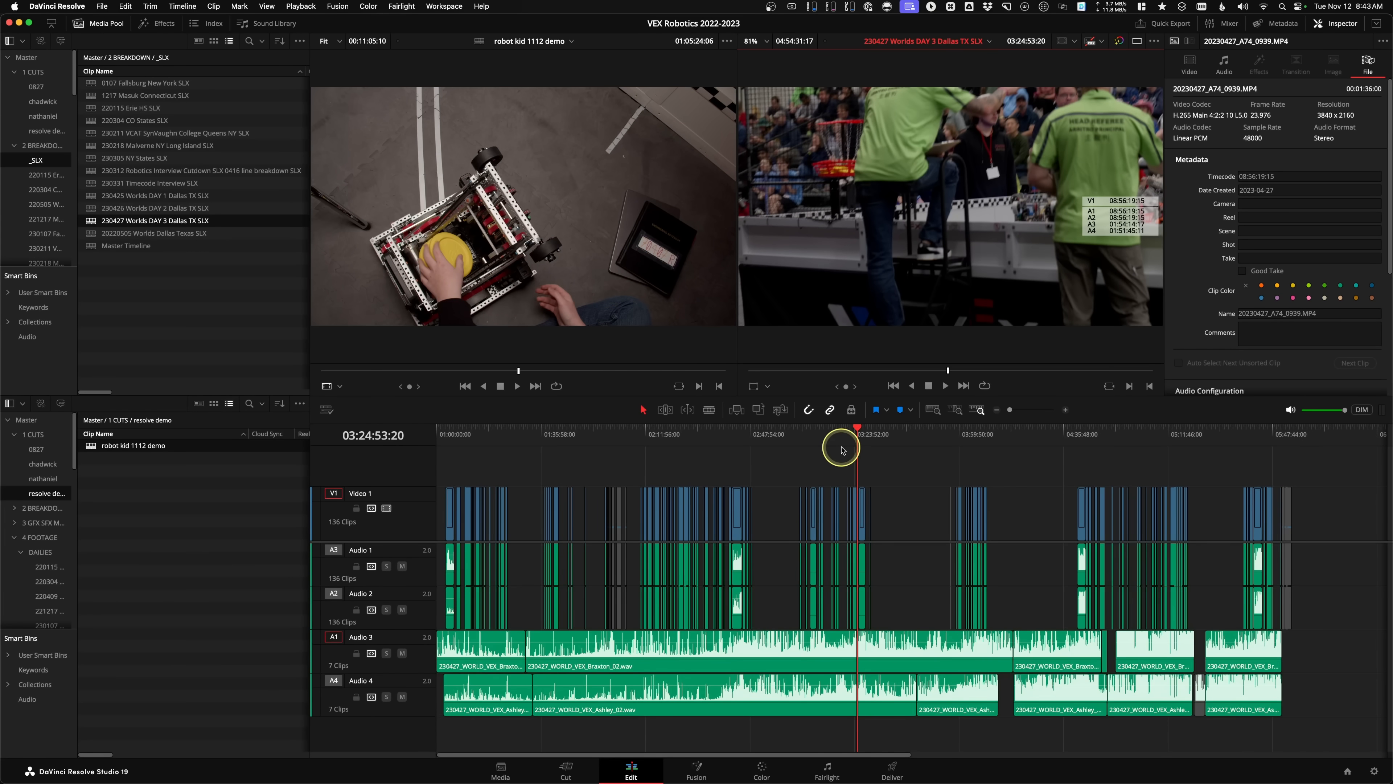
pyautogui.moveTo(559, 230)
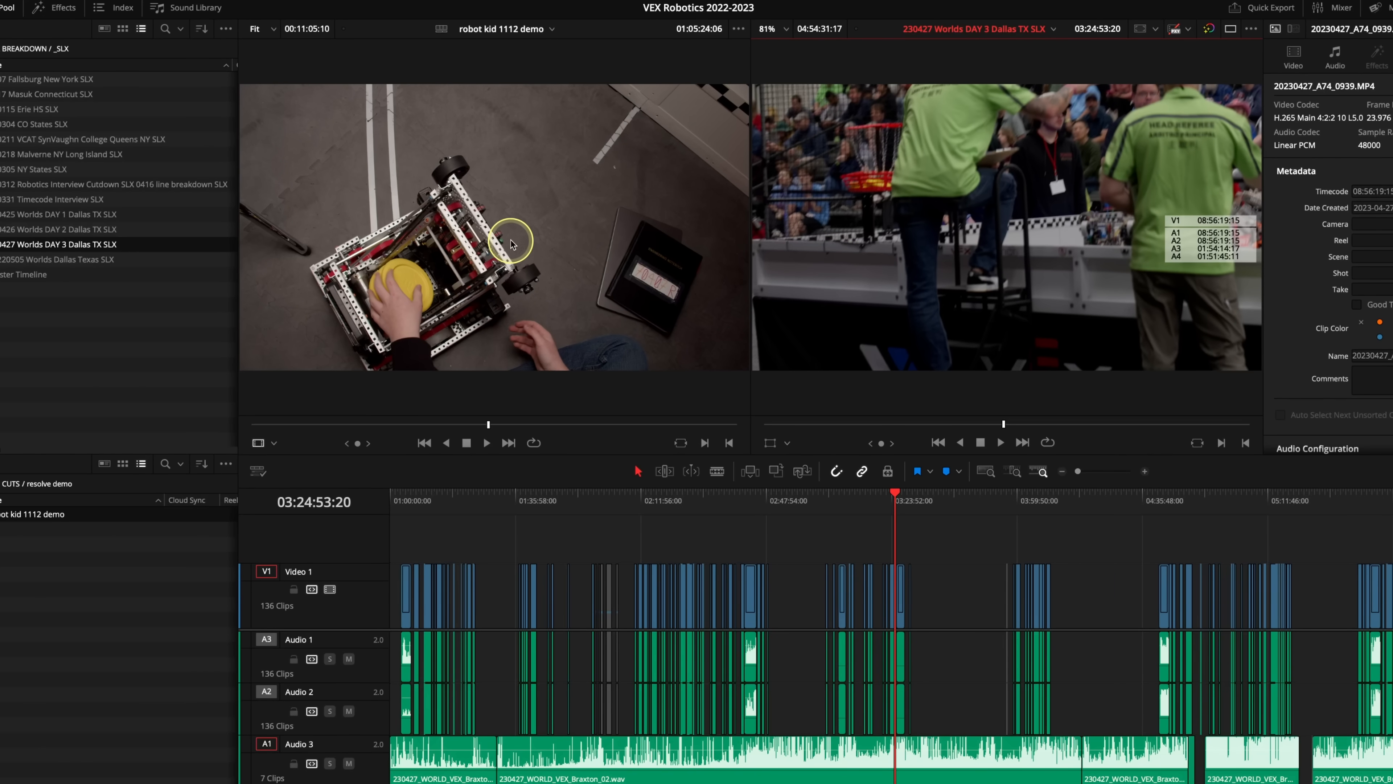
pyautogui.moveTo(959, 187)
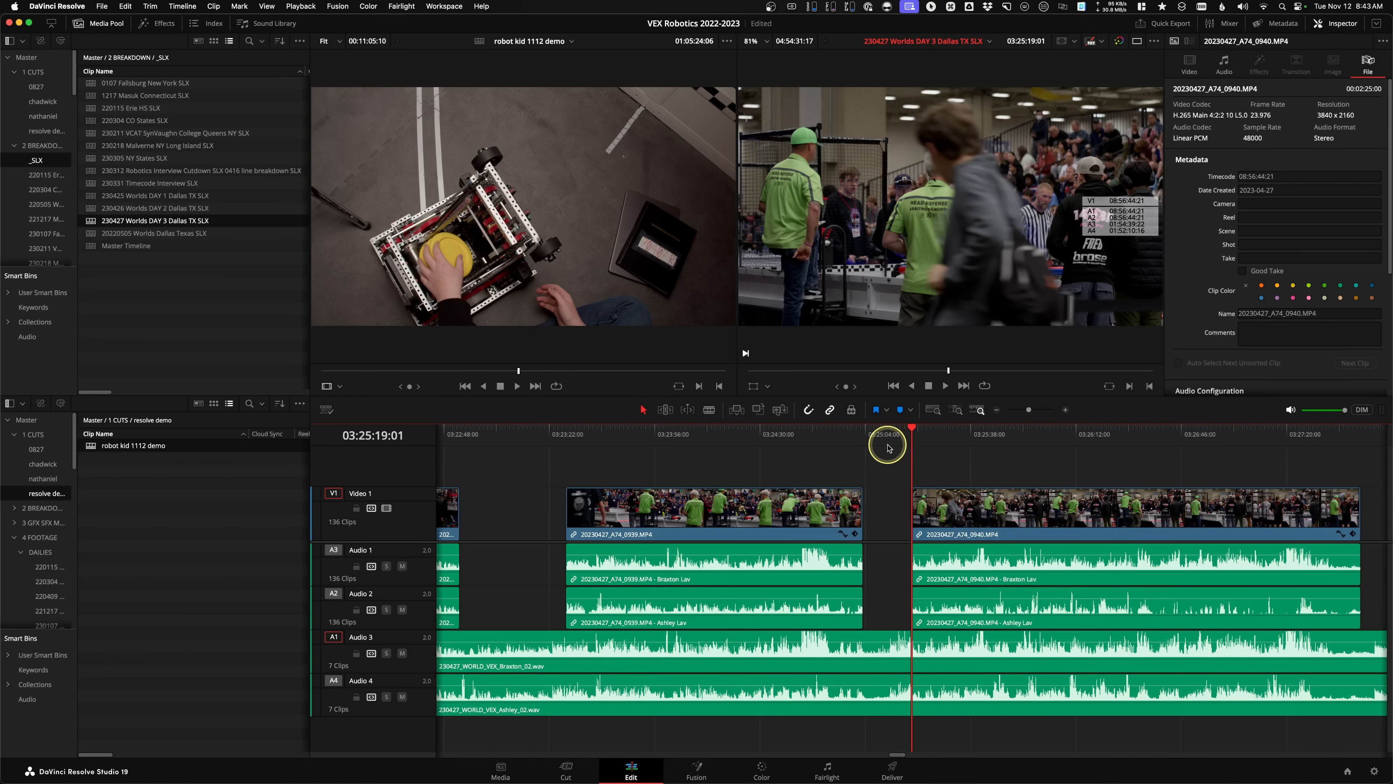
pyautogui.moveTo(809, 444)
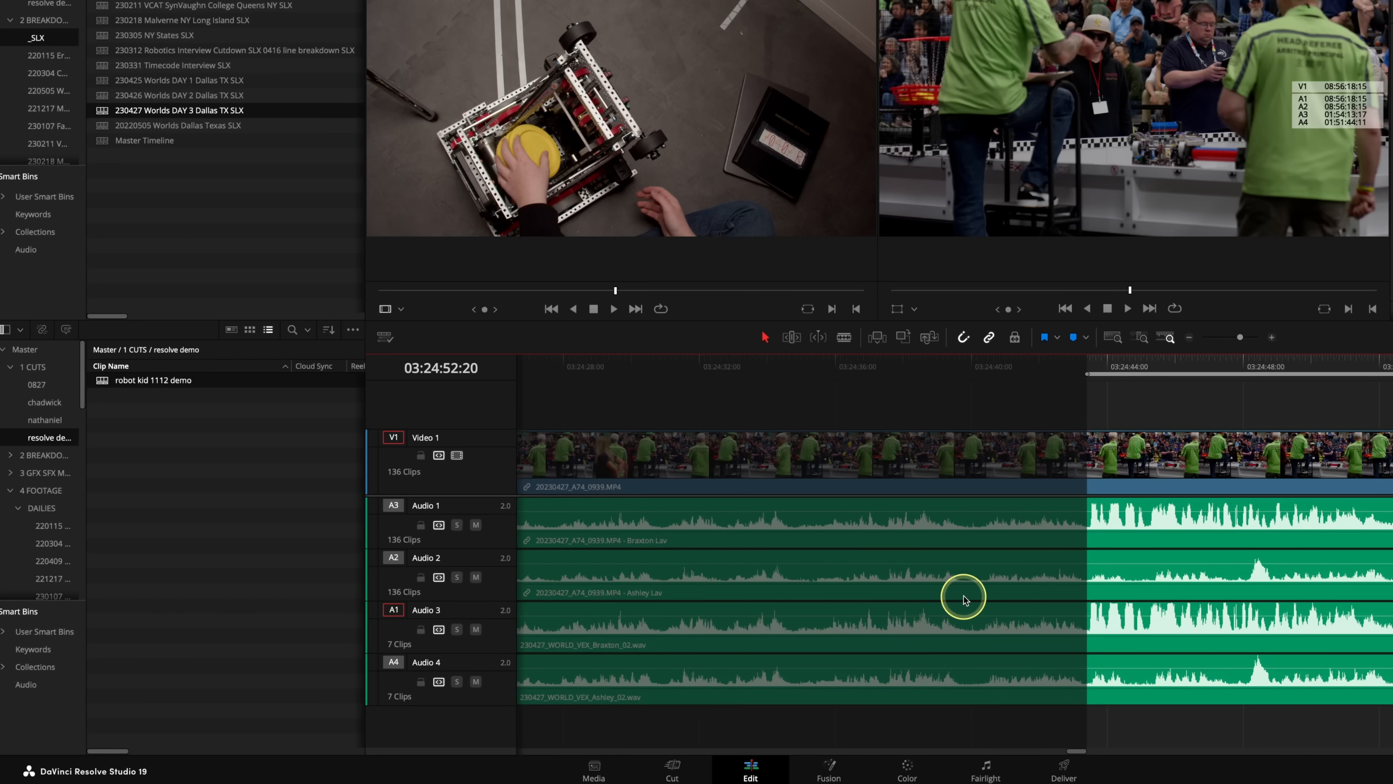
pyautogui.moveTo(1109, 567)
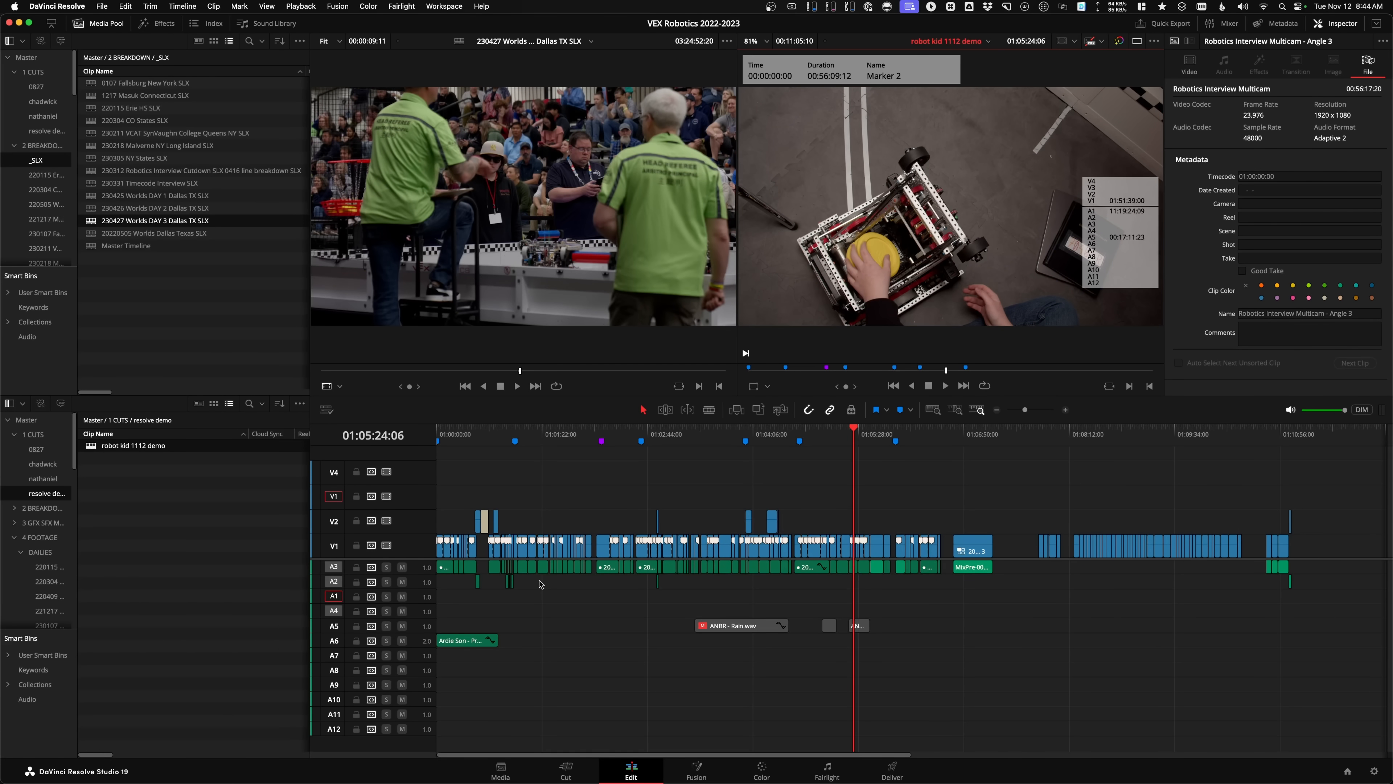
# Patch the V1 source control onto the Video 4 track of the demo edit.
pyautogui.click(862, 434)
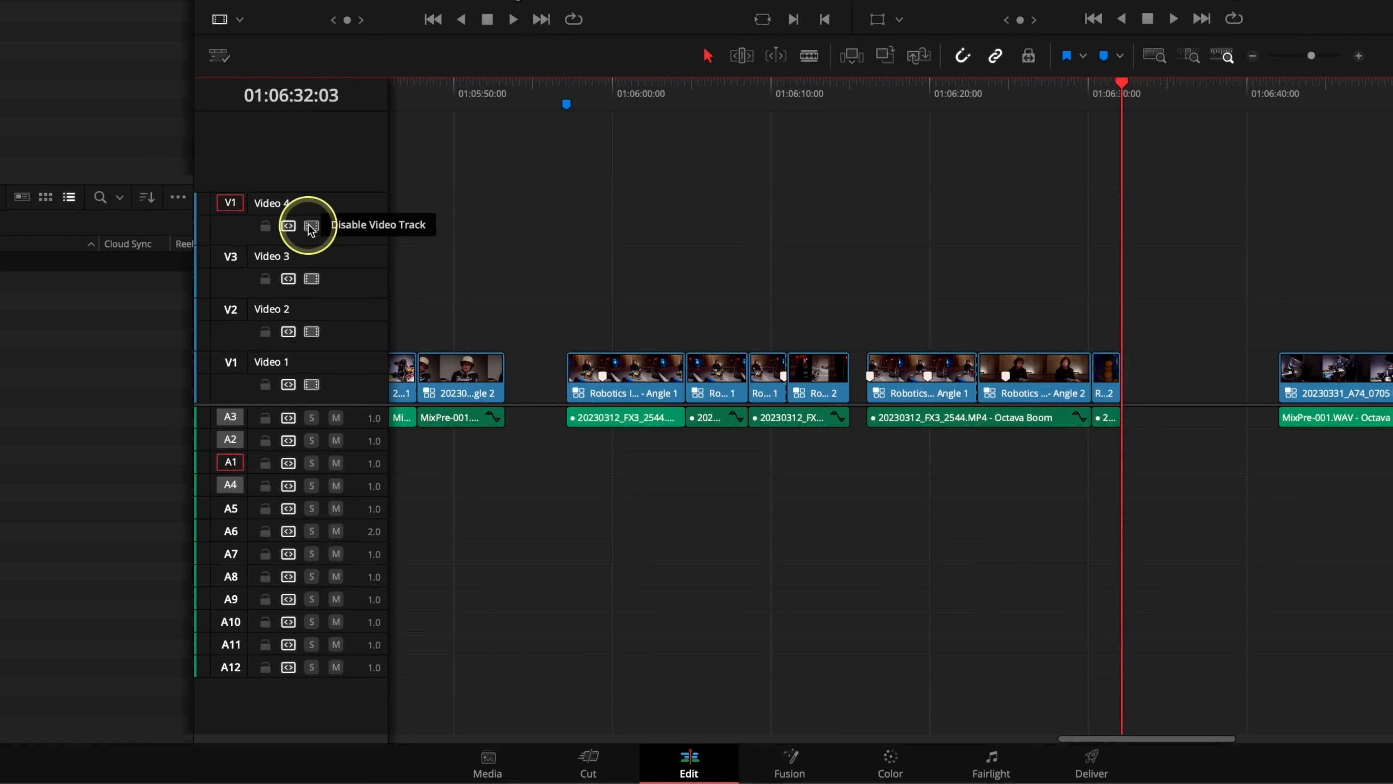
pyautogui.moveTo(238, 274)
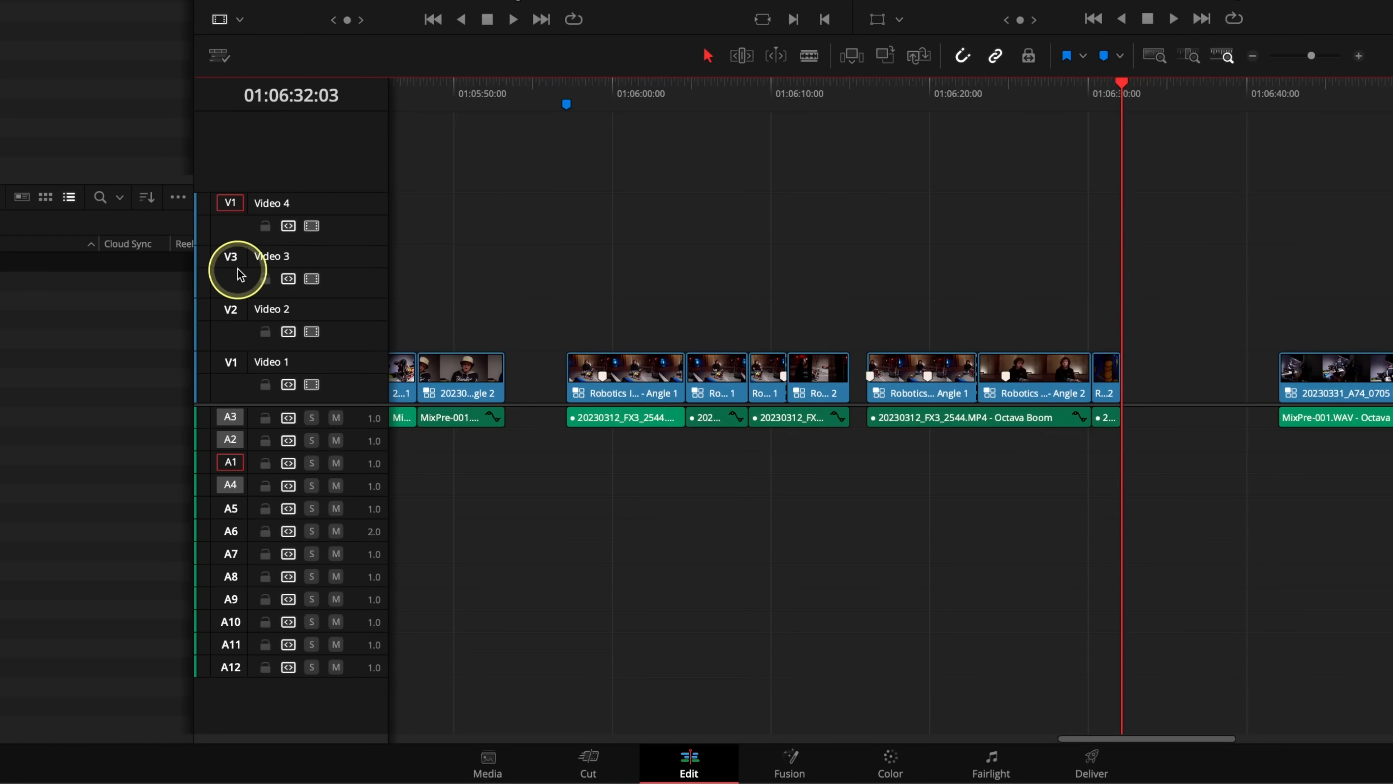
# Patch source video to Video 3 and assign source channel A1 to Audio 4.
pyautogui.doubleClick(270, 256)
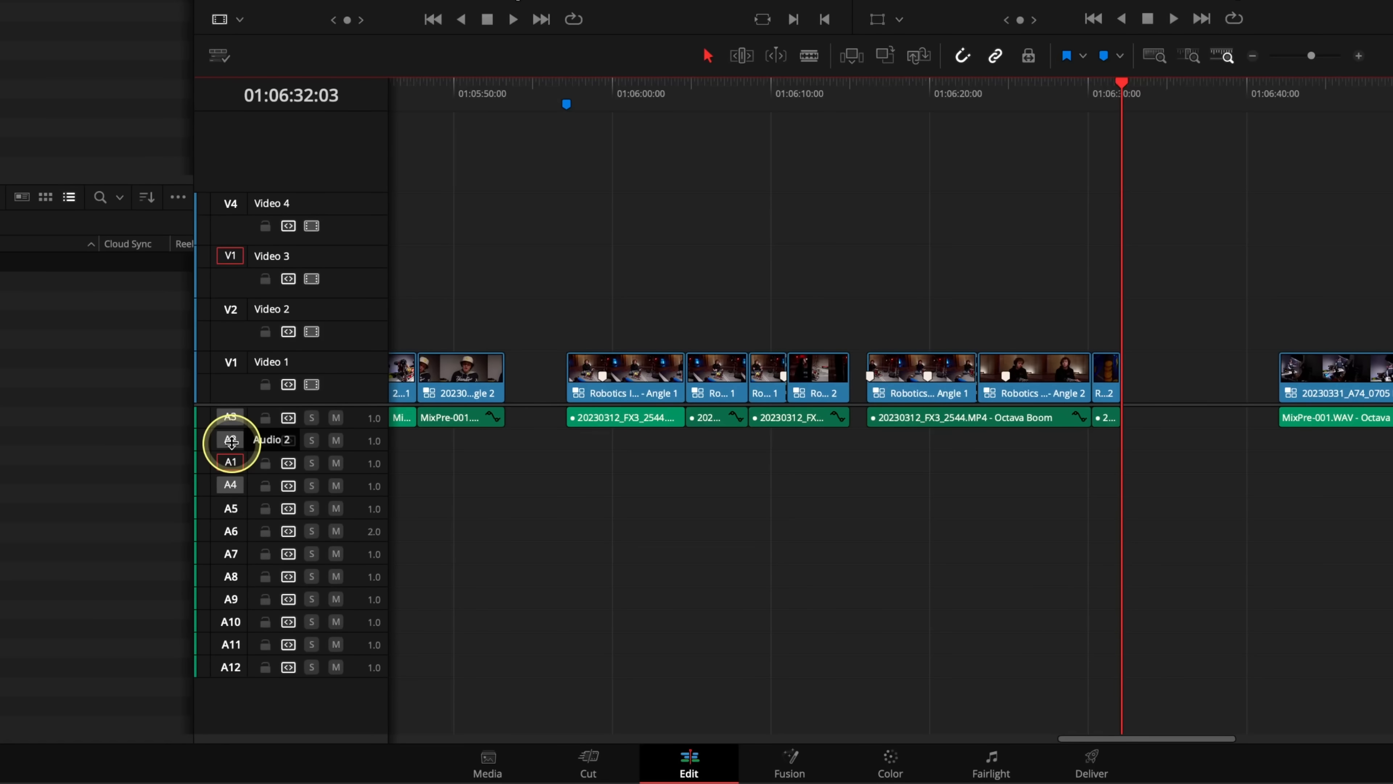
pyautogui.click(229, 461)
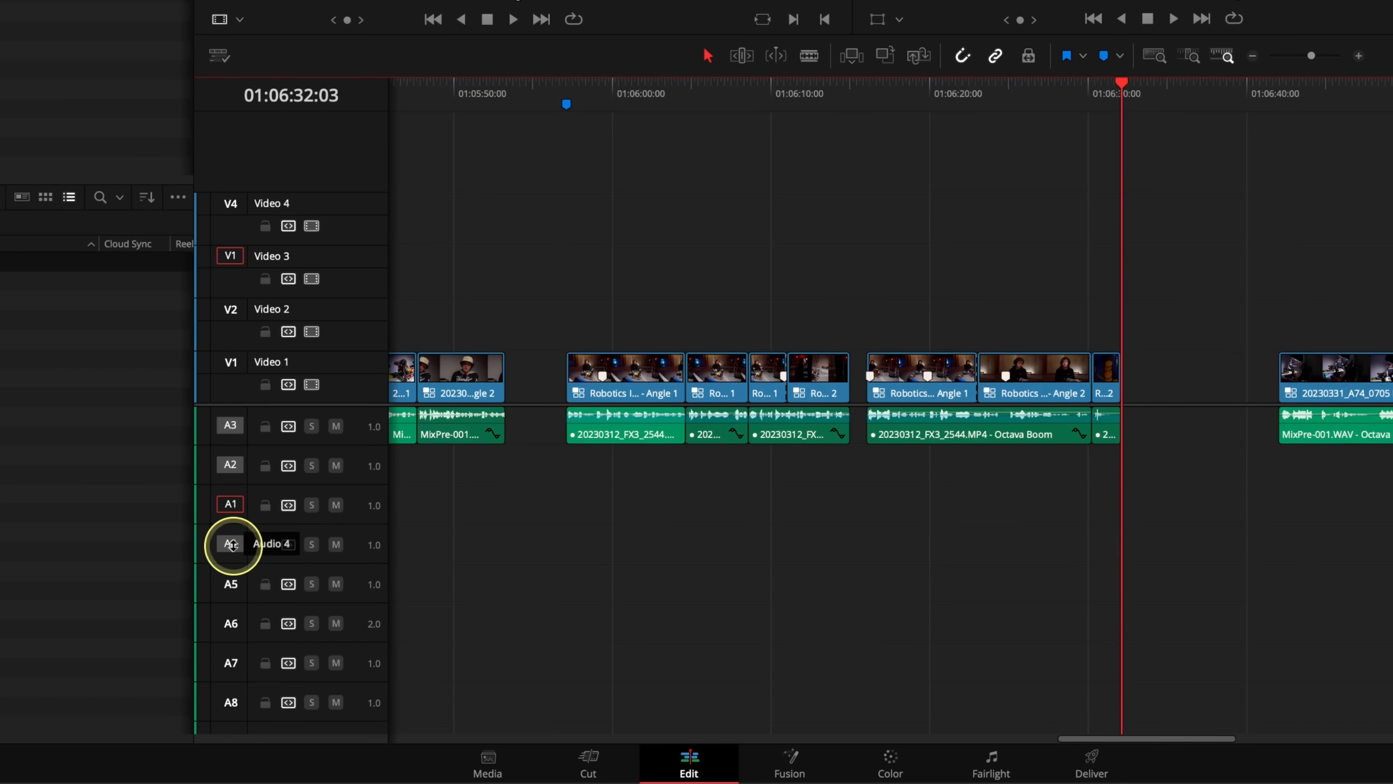
pyautogui.click(267, 544)
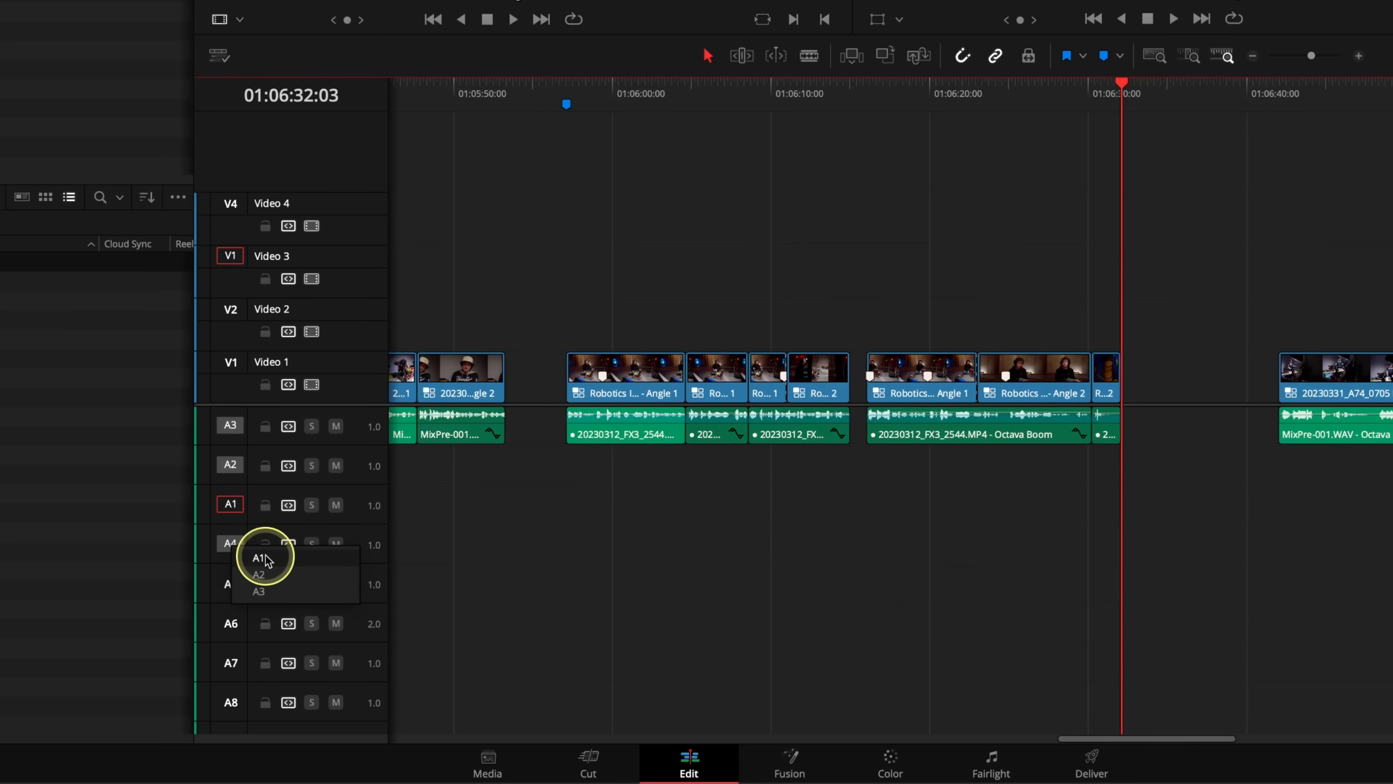
pyautogui.click(258, 559)
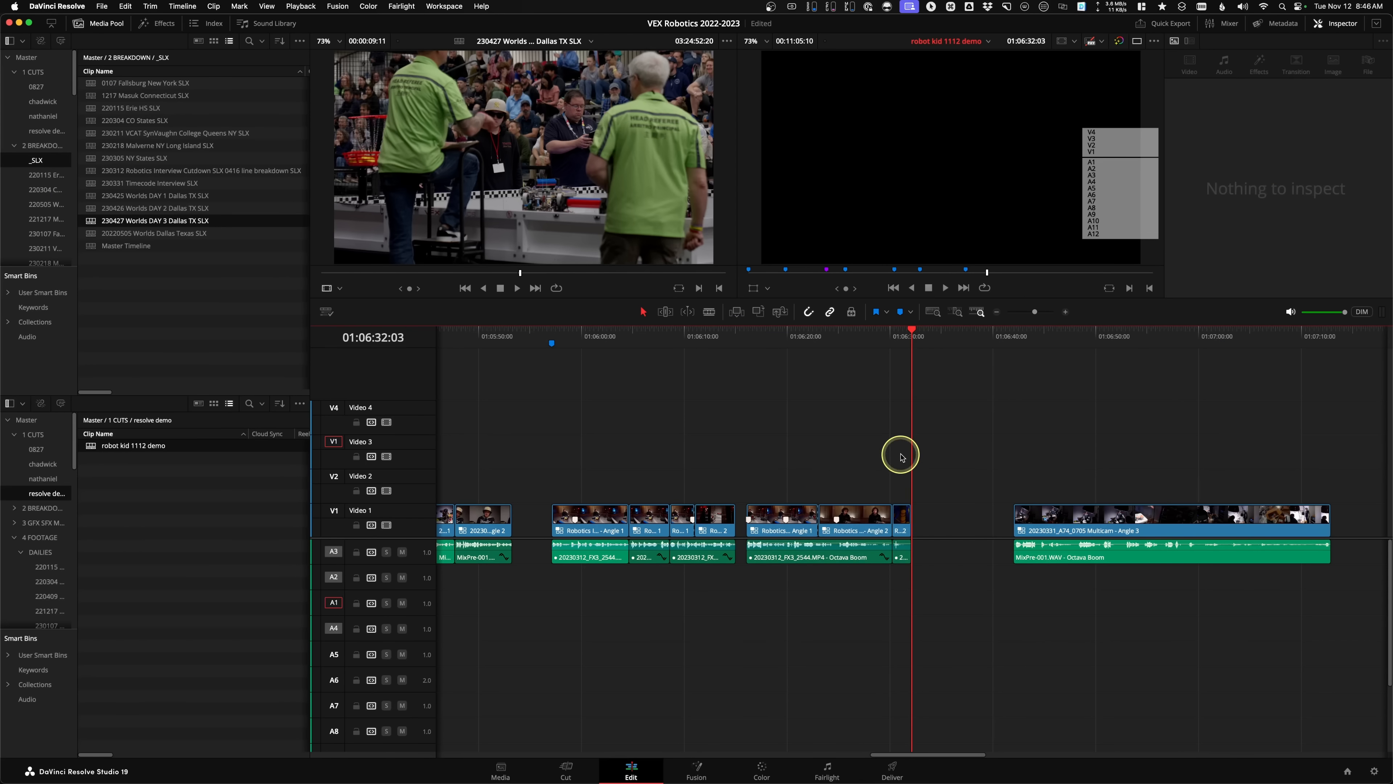
pyautogui.moveTo(902, 456)
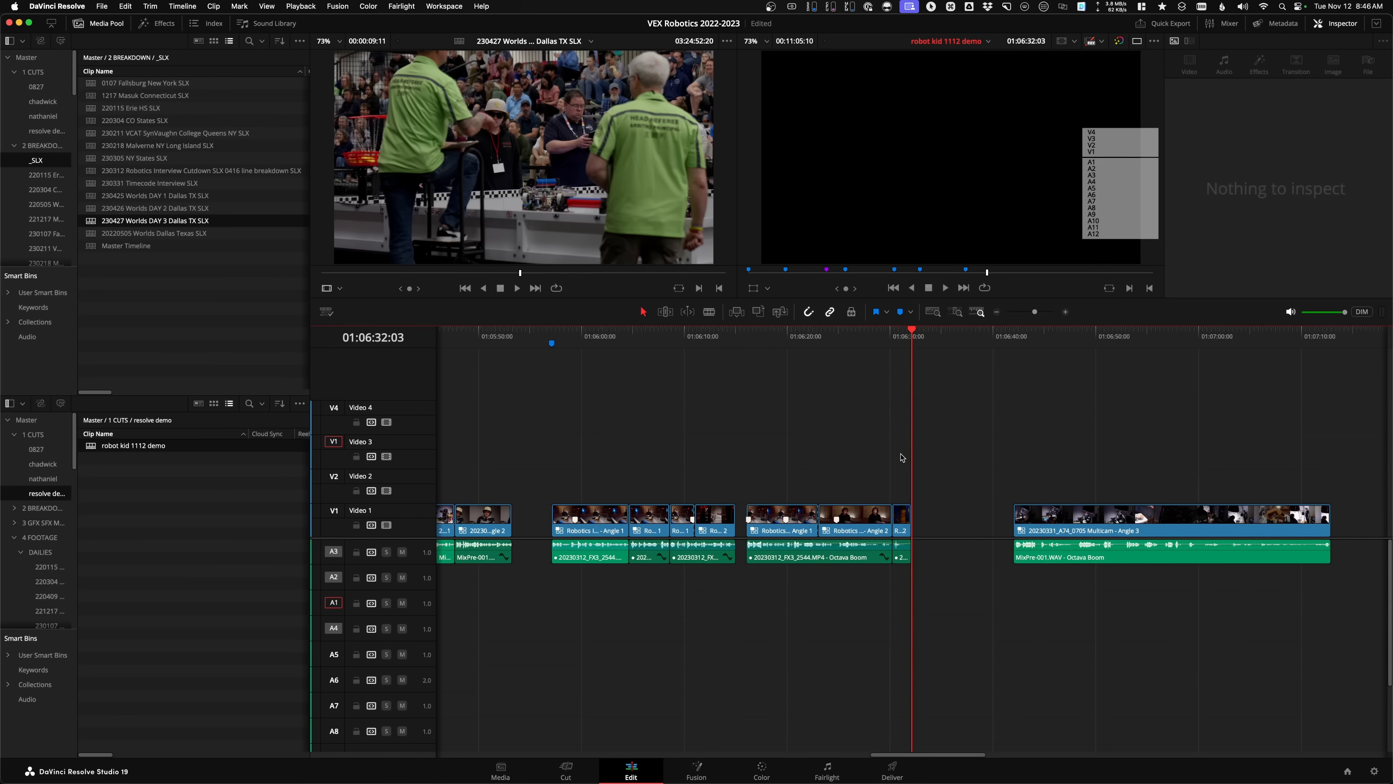
pyautogui.moveTo(534, 503)
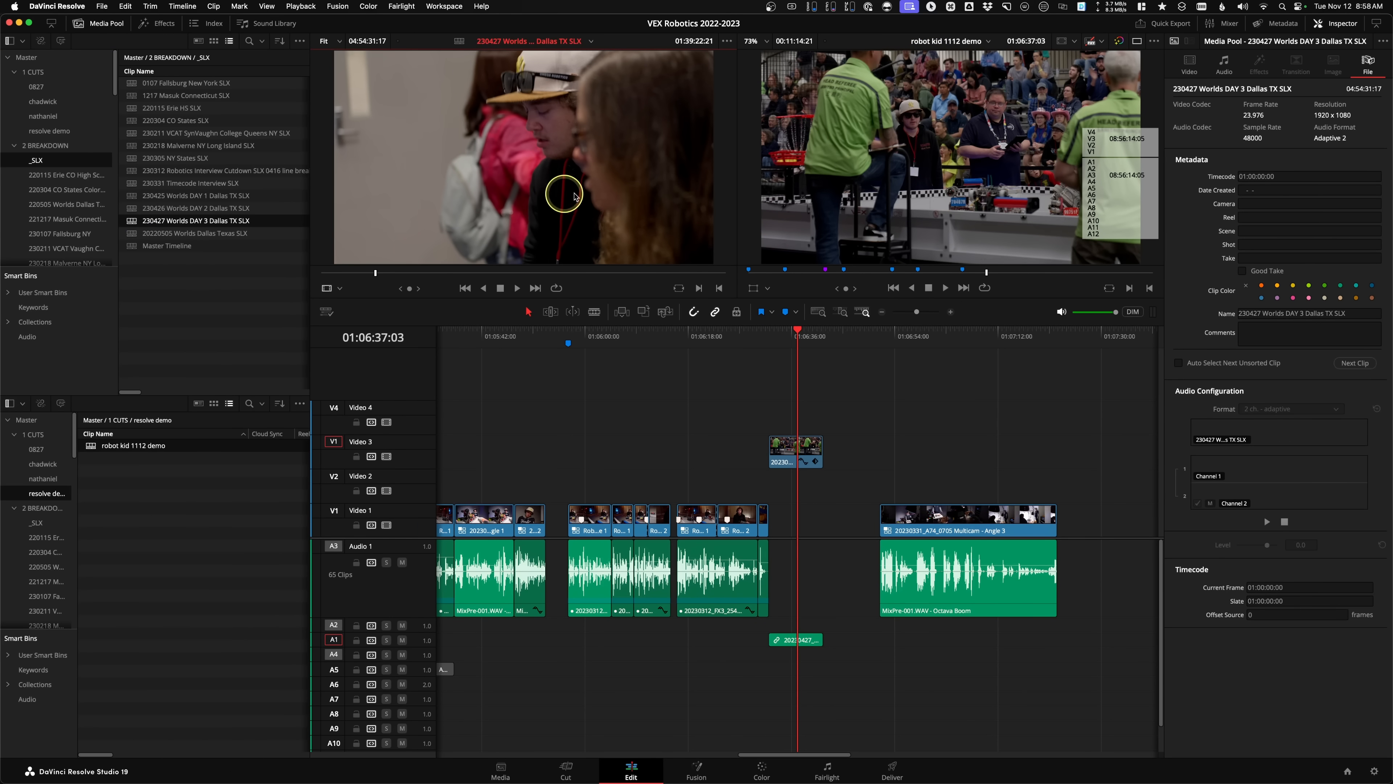
pyautogui.moveTo(583, 165)
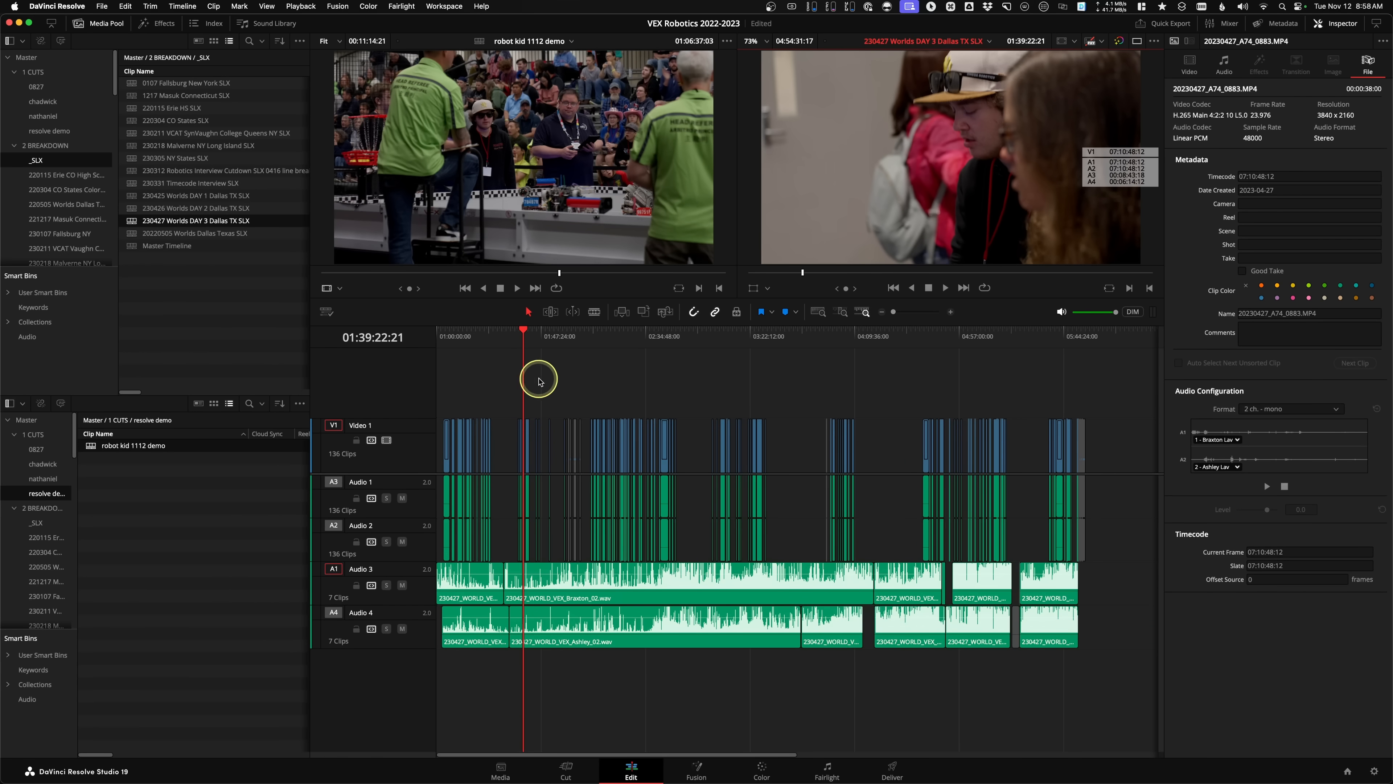
pyautogui.moveTo(491, 347)
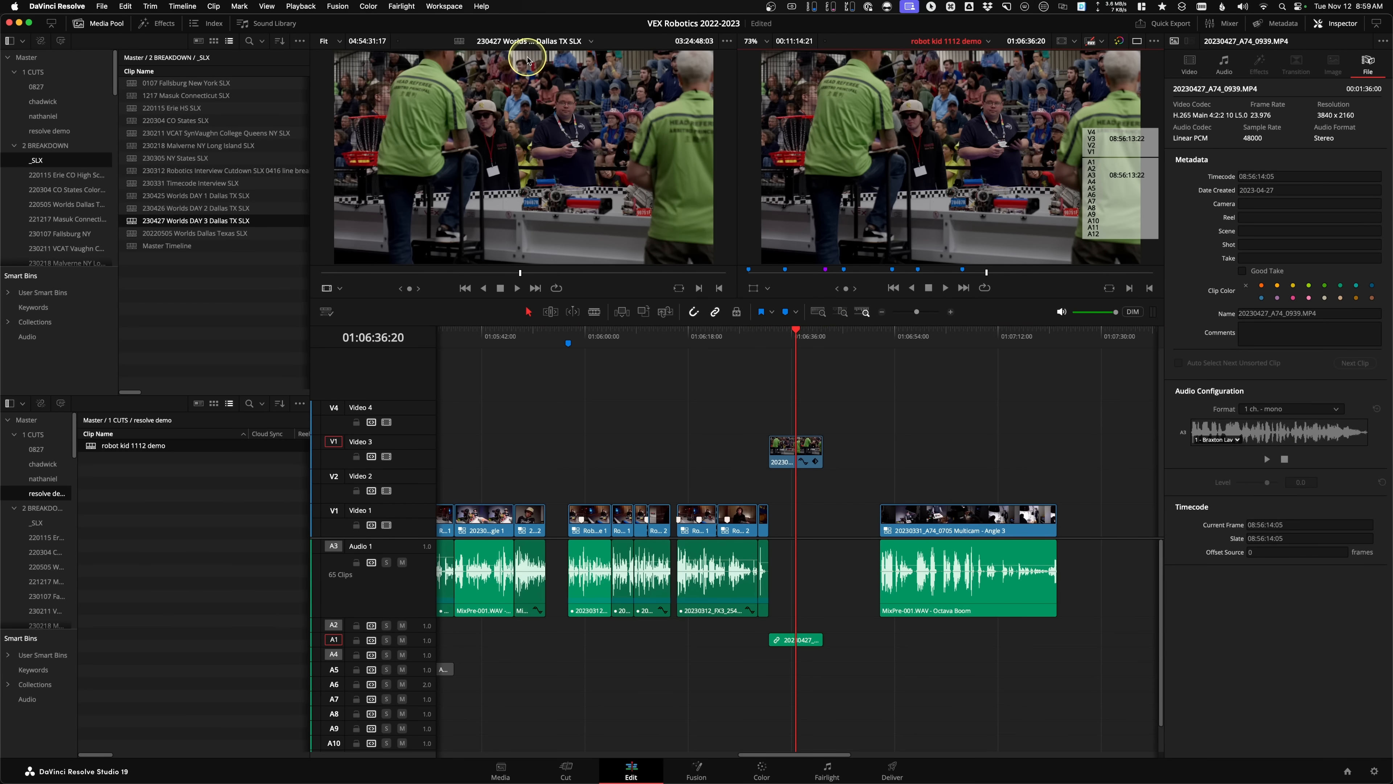
pyautogui.moveTo(584, 248)
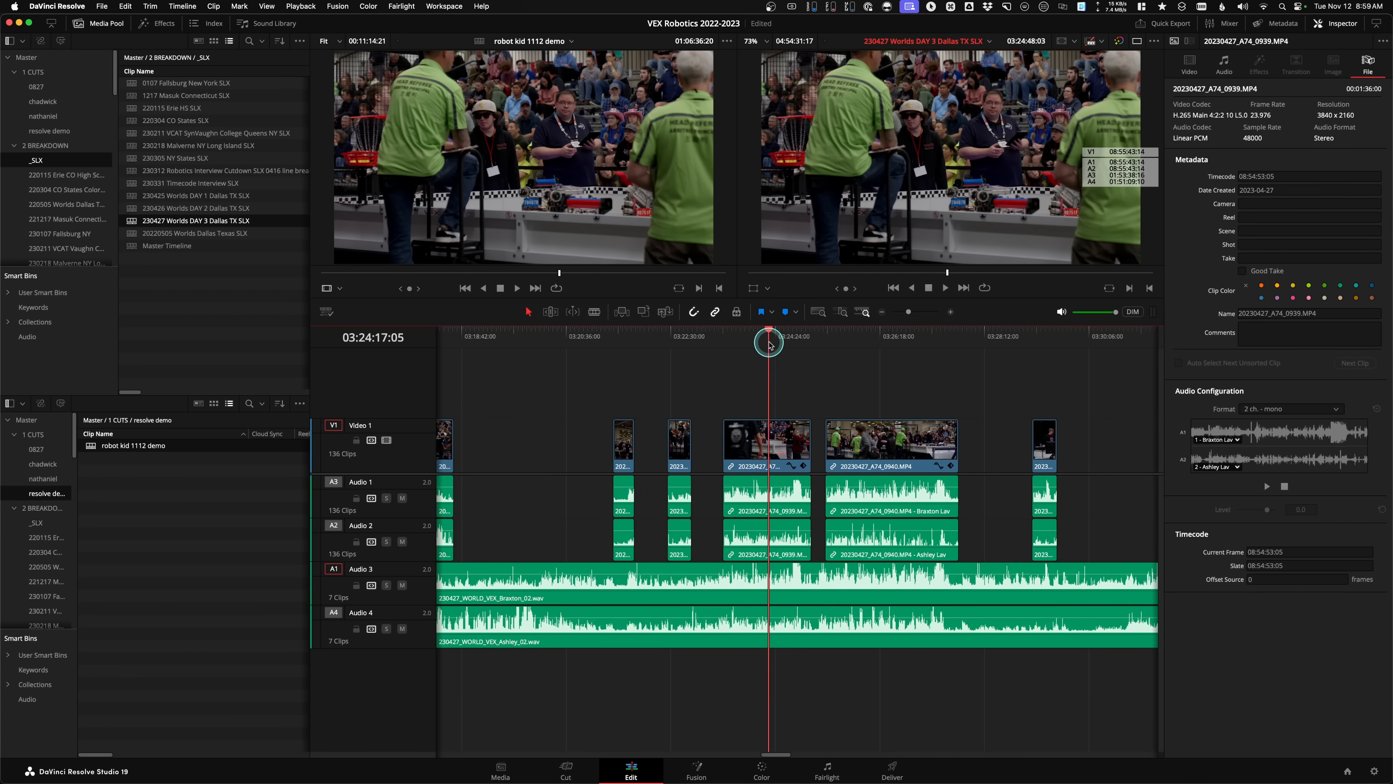
# Adjust the Video 4 track toggles with the demo edit back in the timeline panel.
pyautogui.click(680, 367)
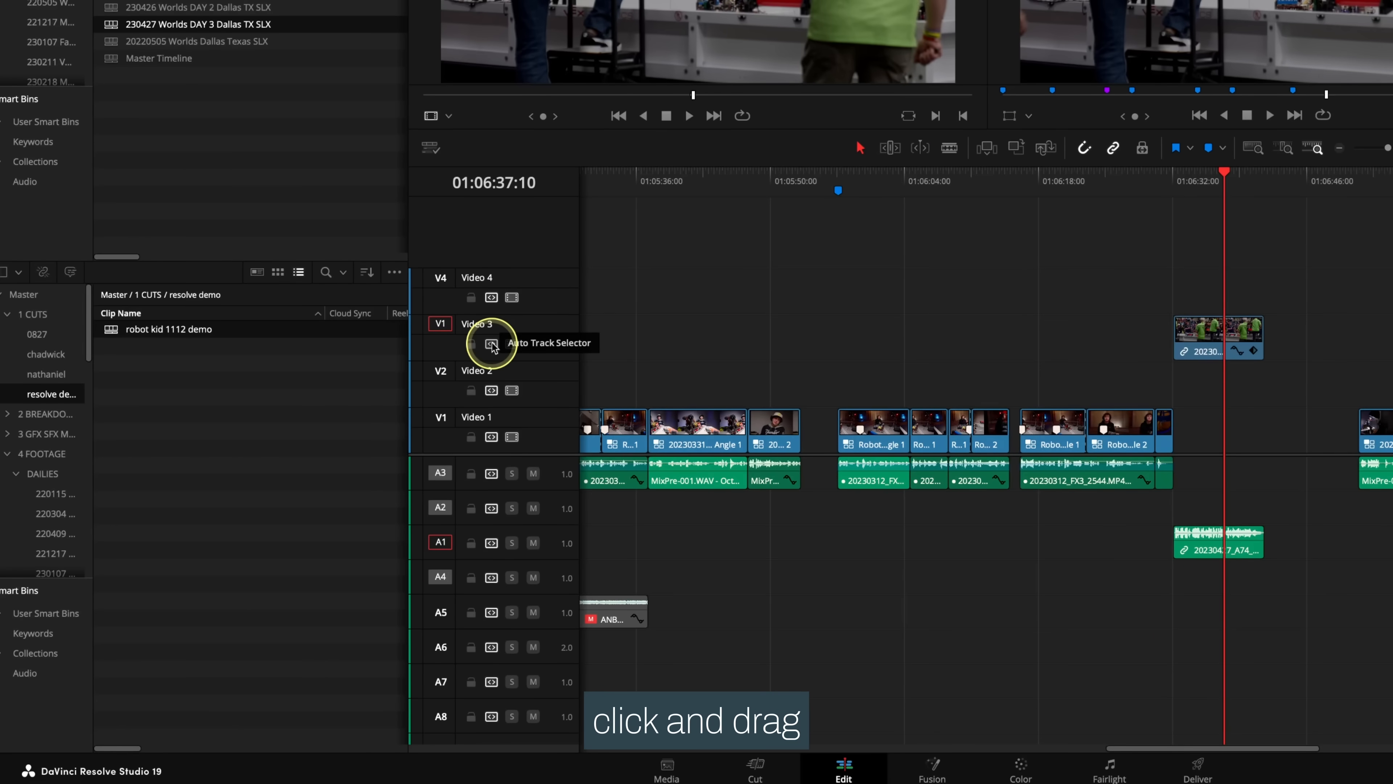
pyautogui.moveTo(783, 384)
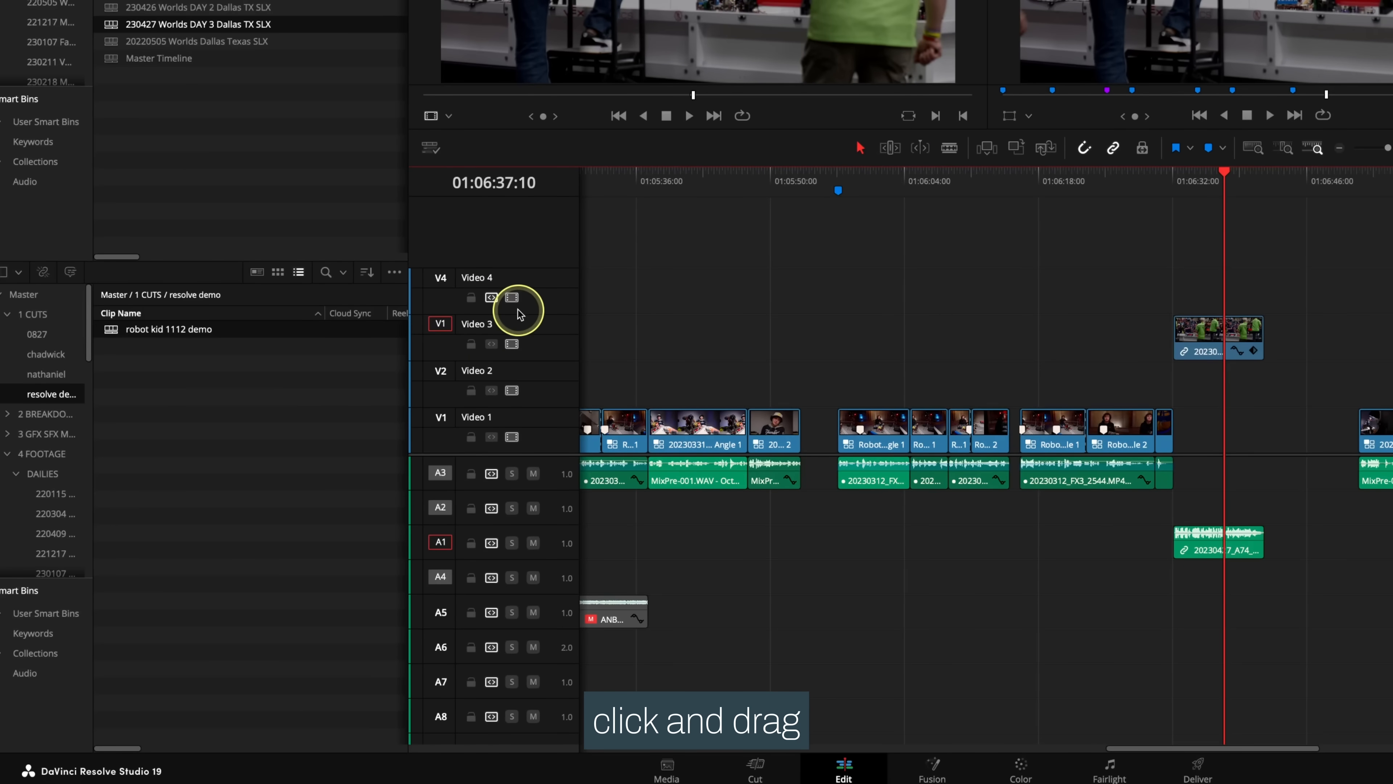
pyautogui.moveTo(513, 297)
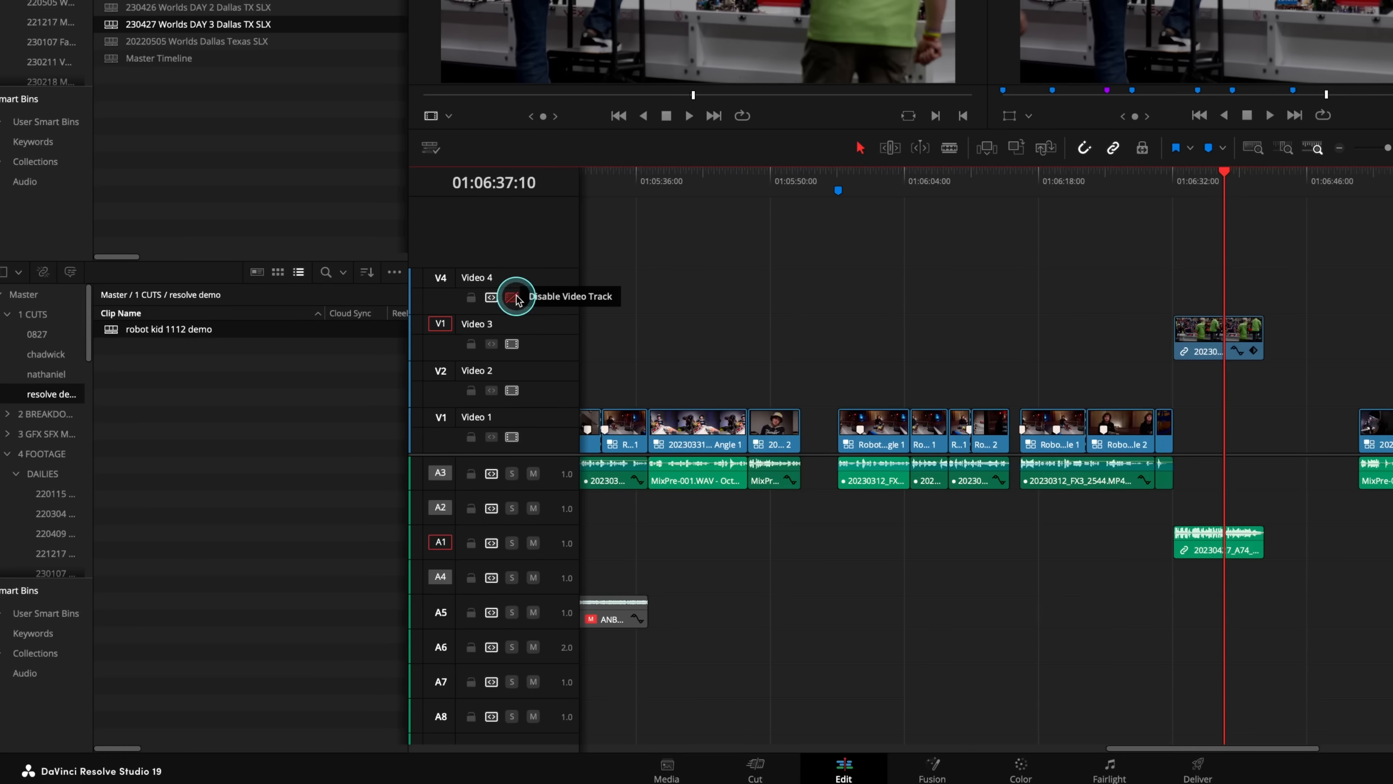
pyautogui.moveTo(515, 438)
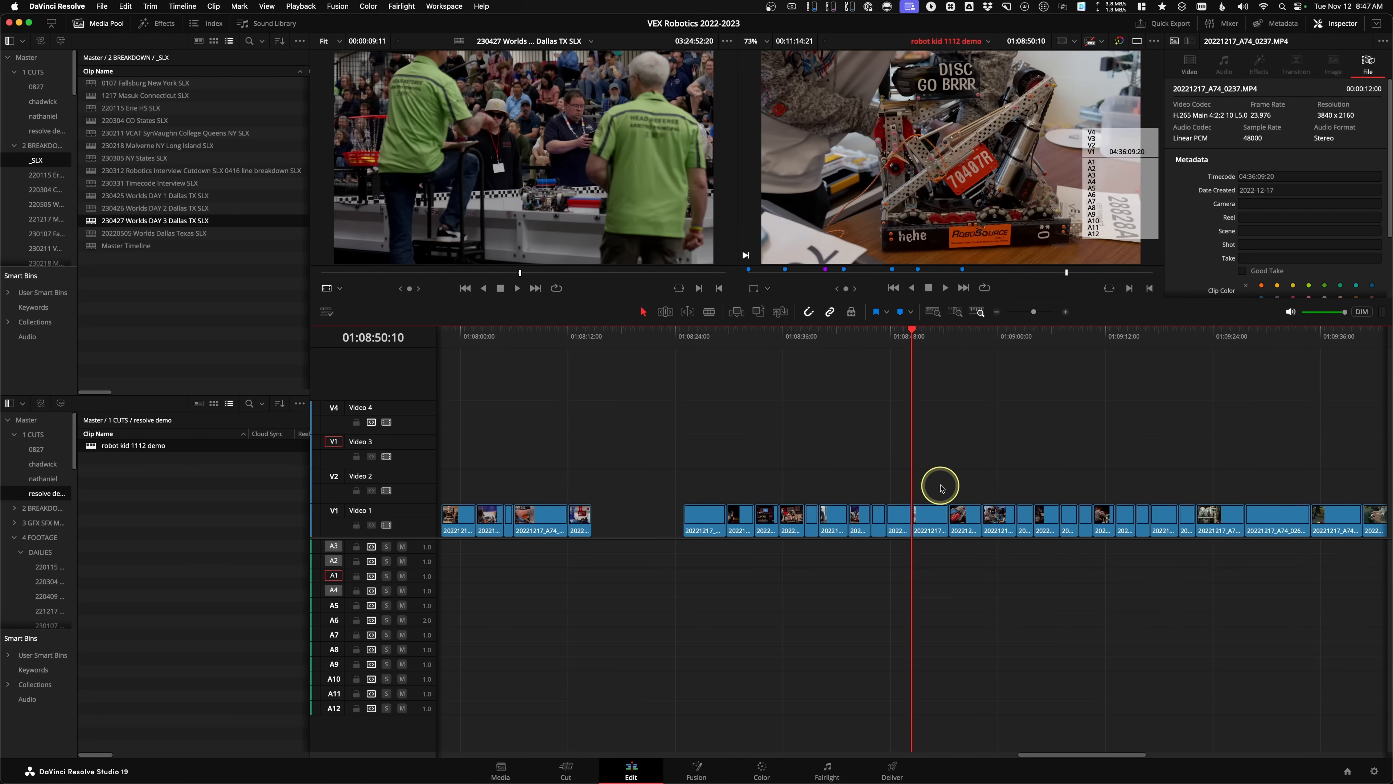
# Copy the selection while reviewing the demo timeline's multicam clips and boom audio.
pyautogui.press('cmd+c')
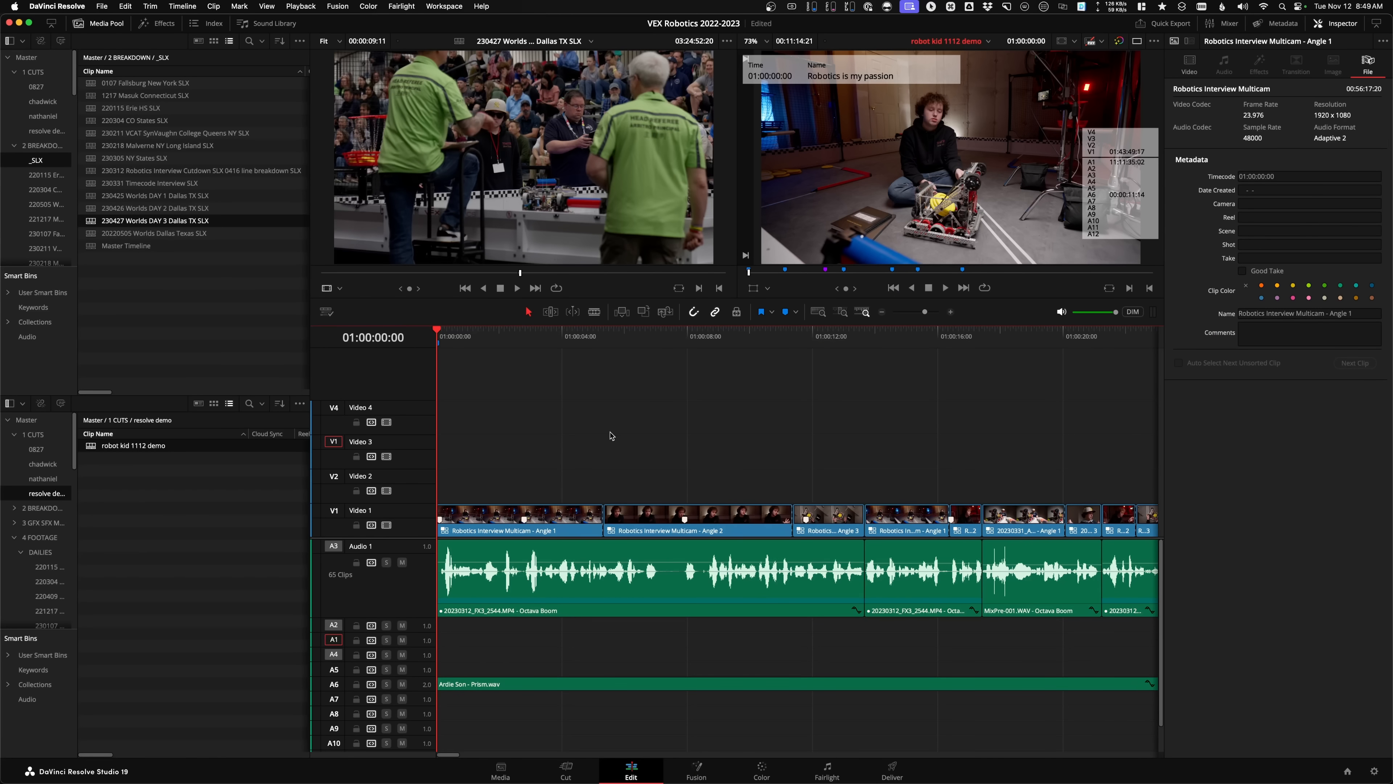
# Switch the first Audio 1 clip to channel 5 - Rode Braxton and play it back.
pyautogui.rightClick(573, 582)
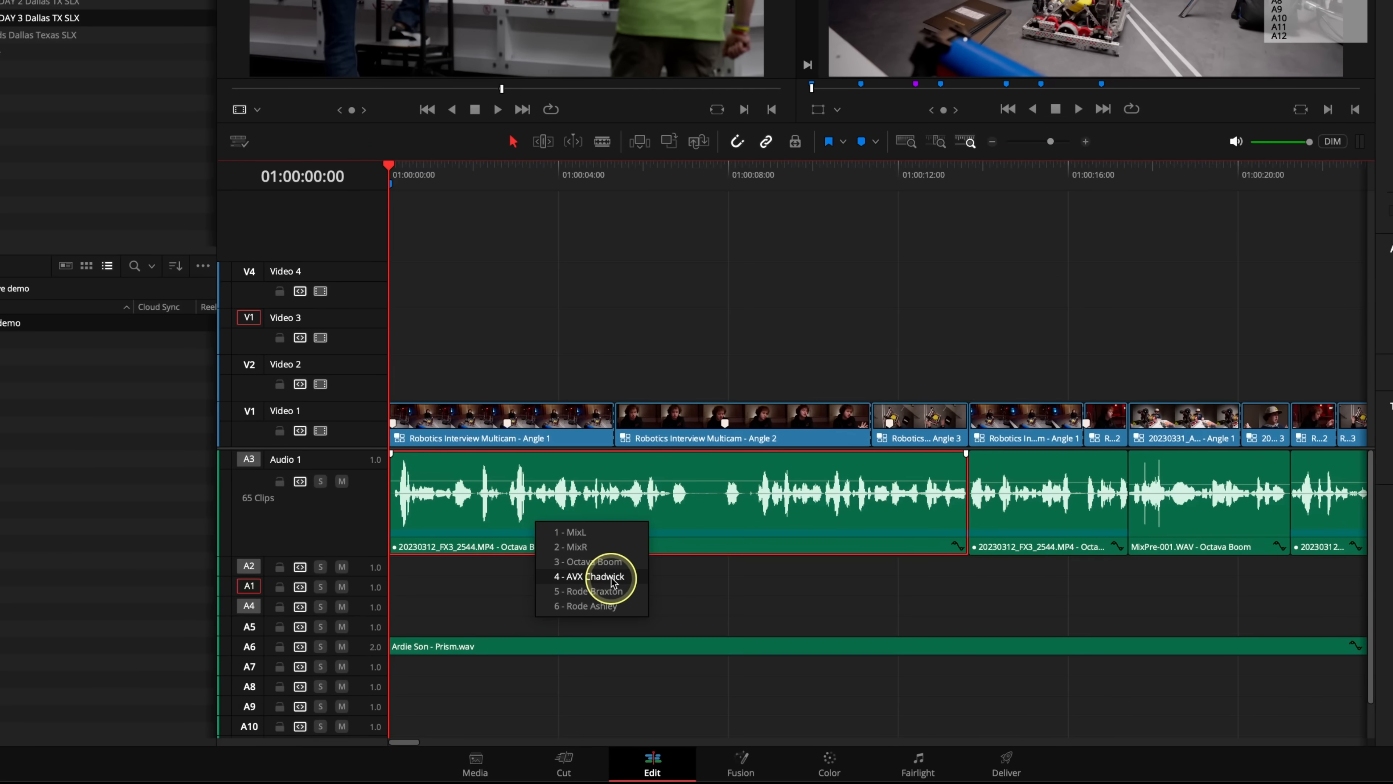
pyautogui.moveTo(609, 592)
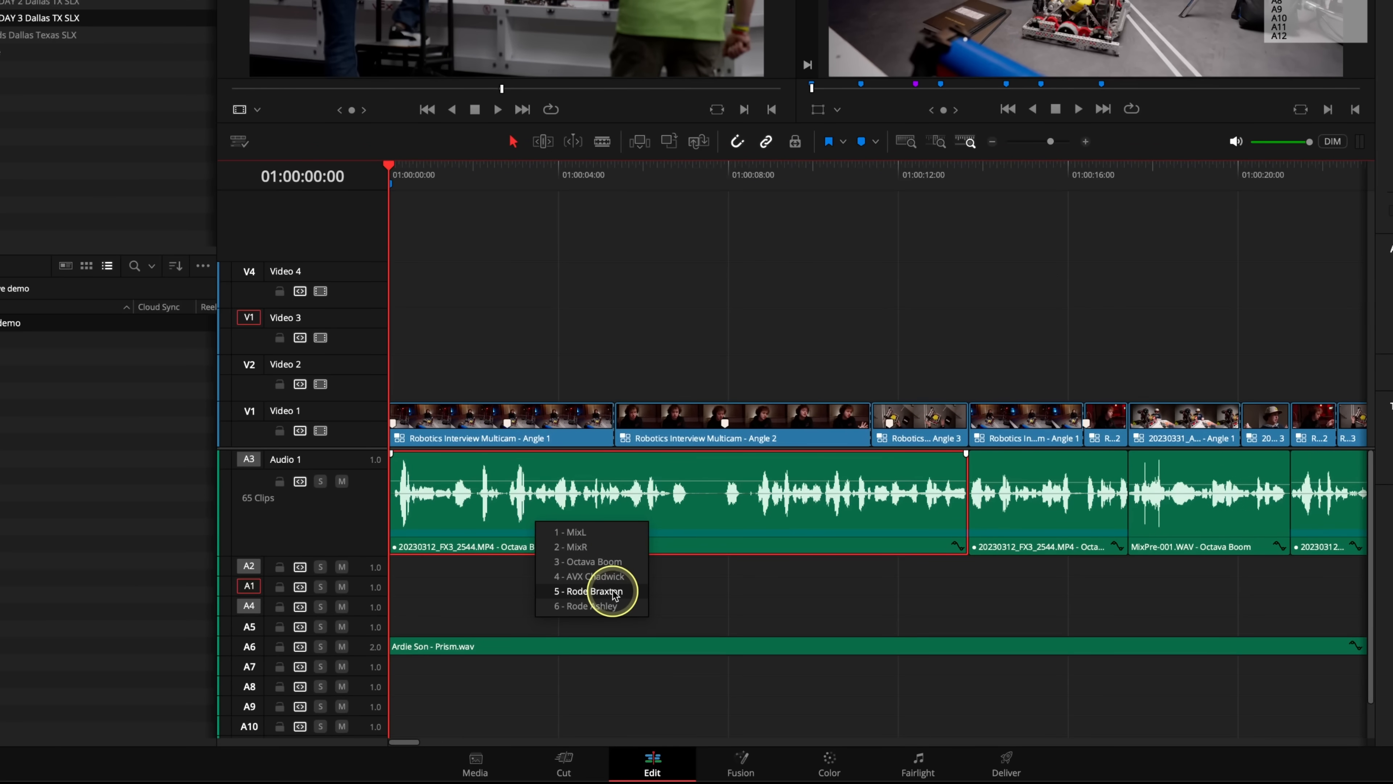
pyautogui.click(590, 591)
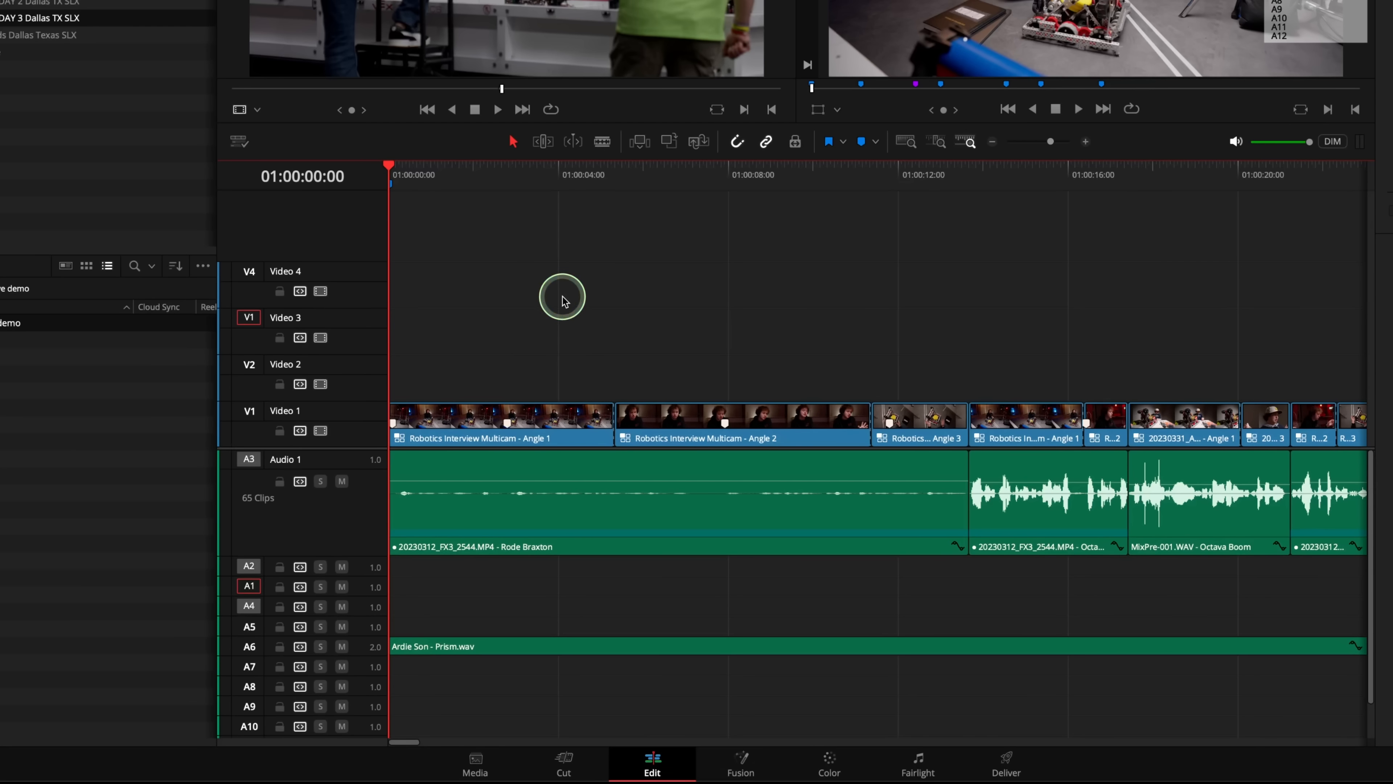
pyautogui.press('space')
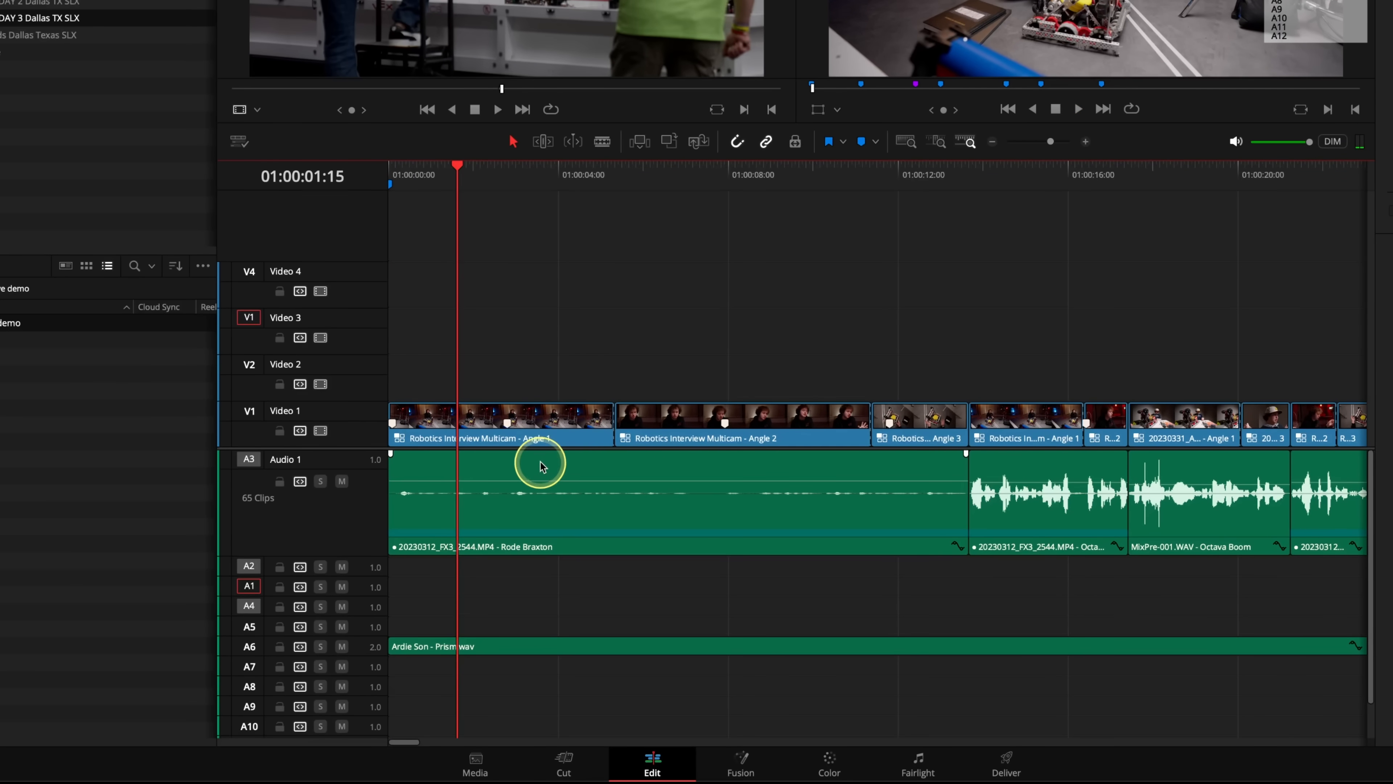
pyautogui.rightClick(542, 467)
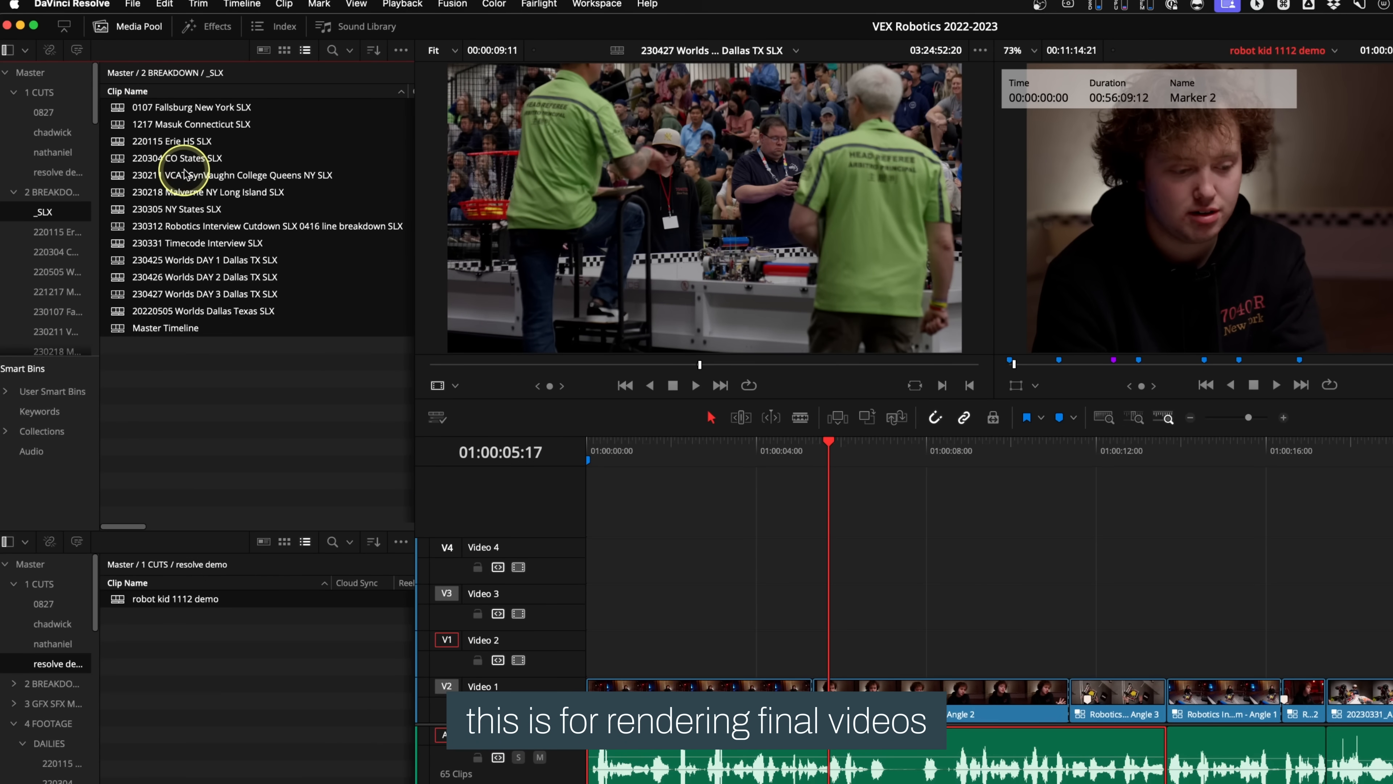
# Bring up the export options for the selected SLX timelines in the Media Pool.
pyautogui.rightClick(183, 174)
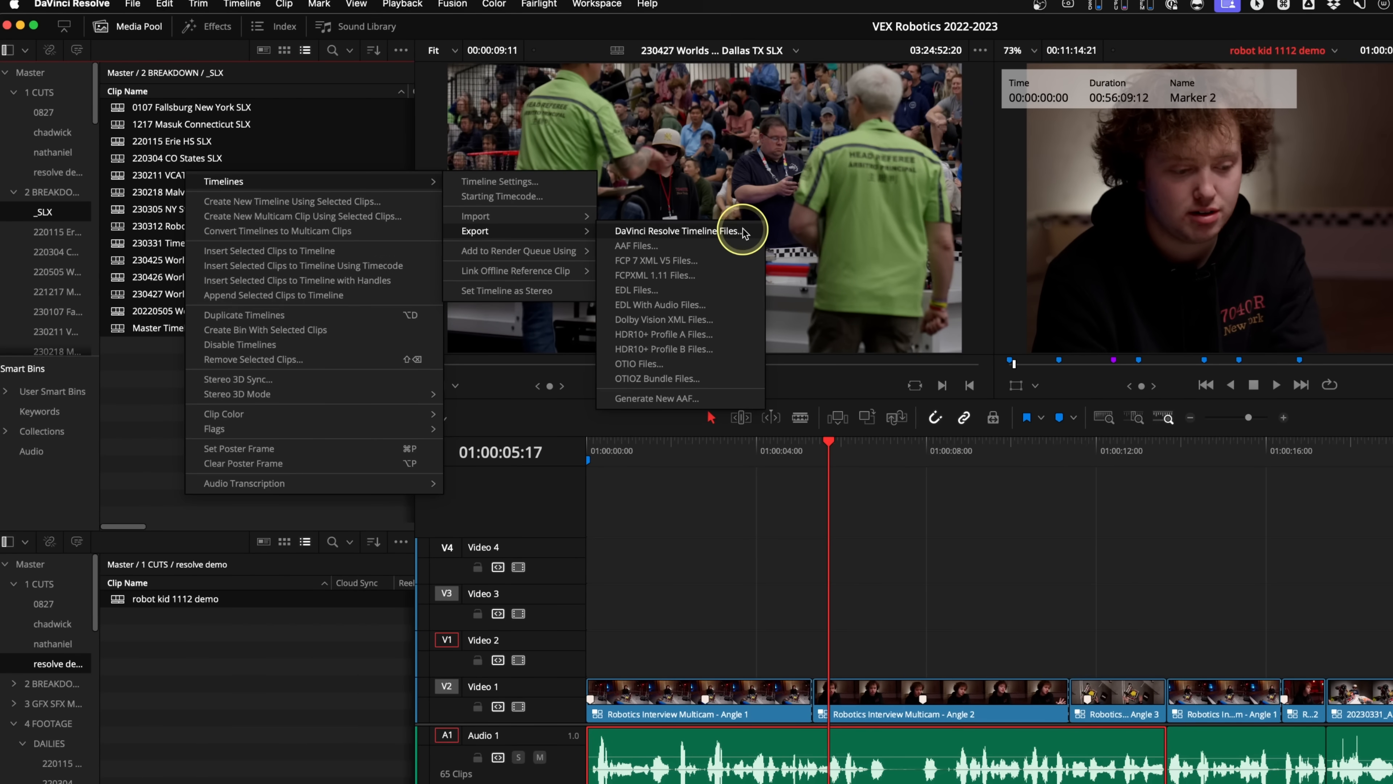
pyautogui.moveTo(729, 305)
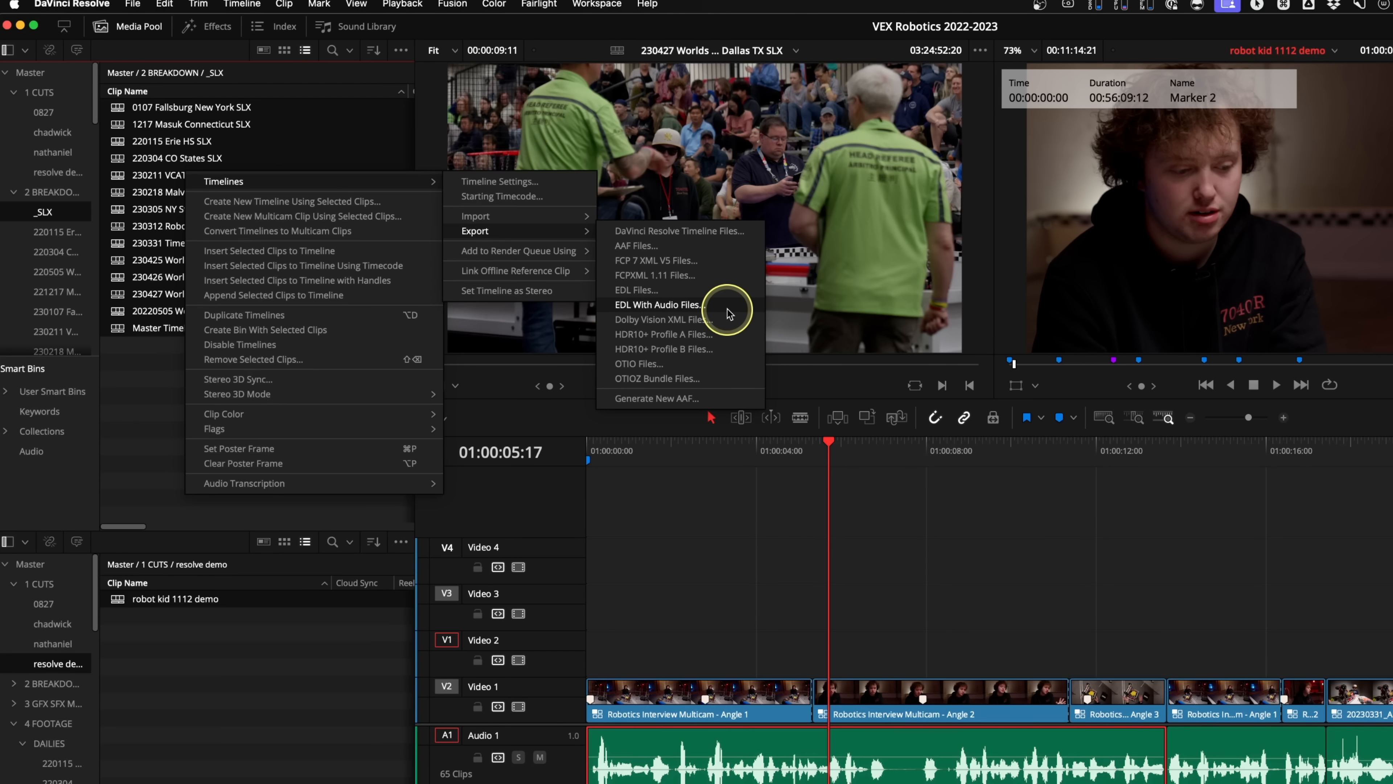
pyautogui.moveTo(737, 245)
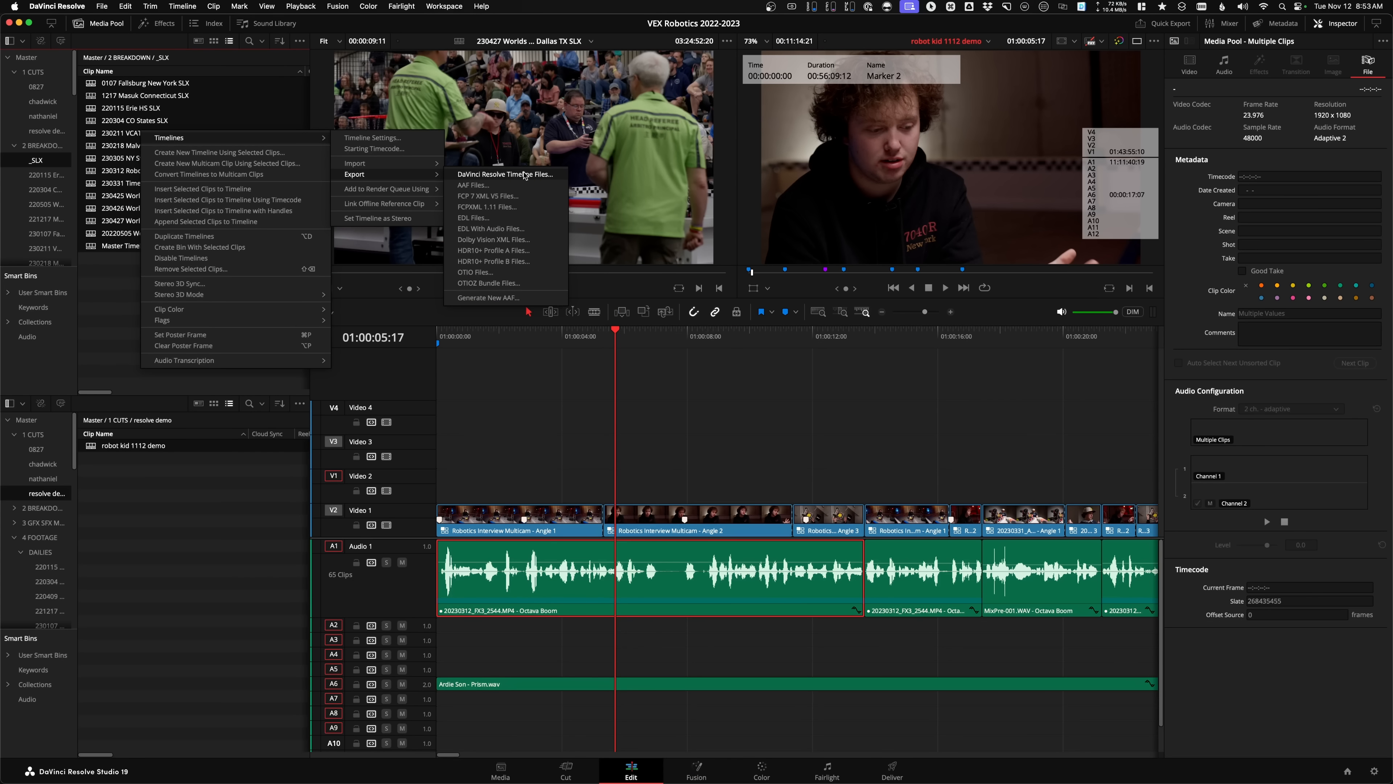
# Export the timelines as DaVinci Resolve Timeline Files to the Desktop.
pyautogui.click(506, 174)
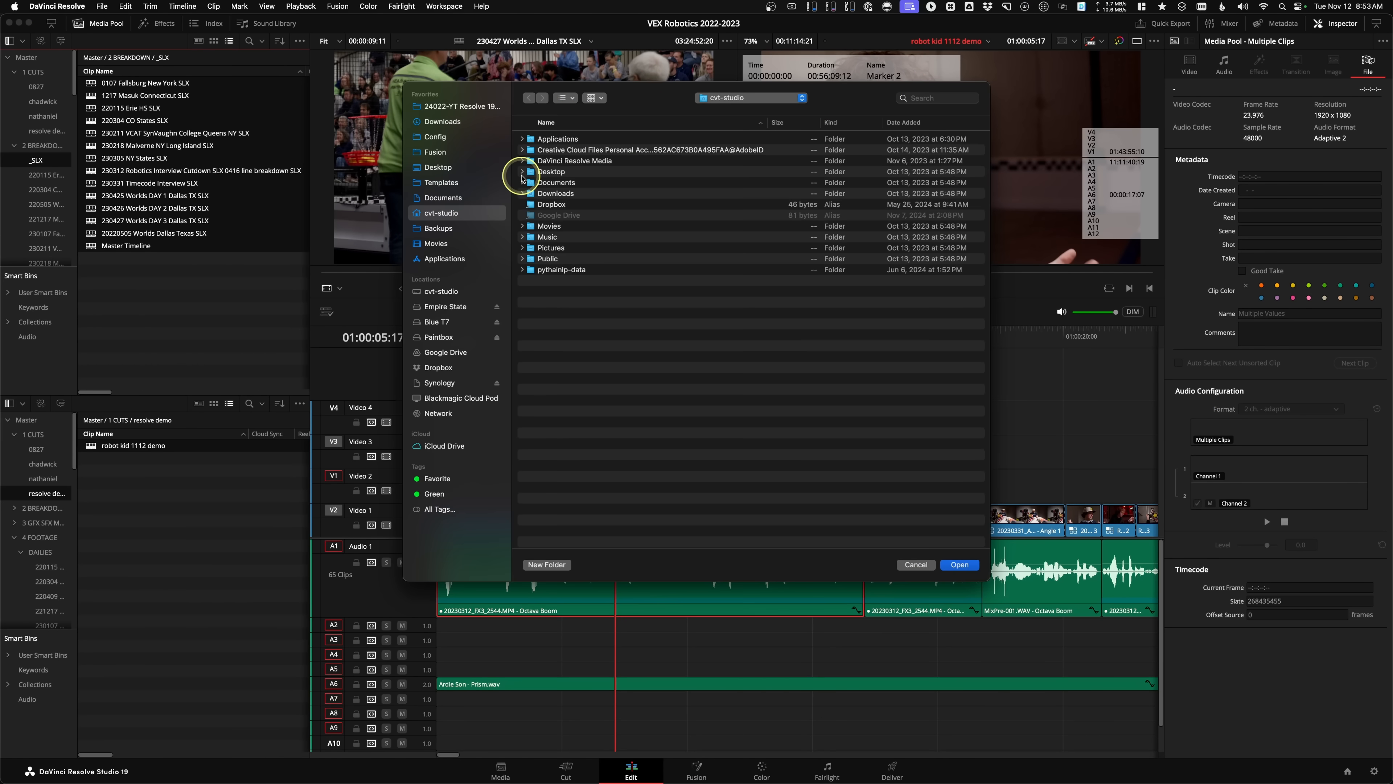
pyautogui.click(439, 167)
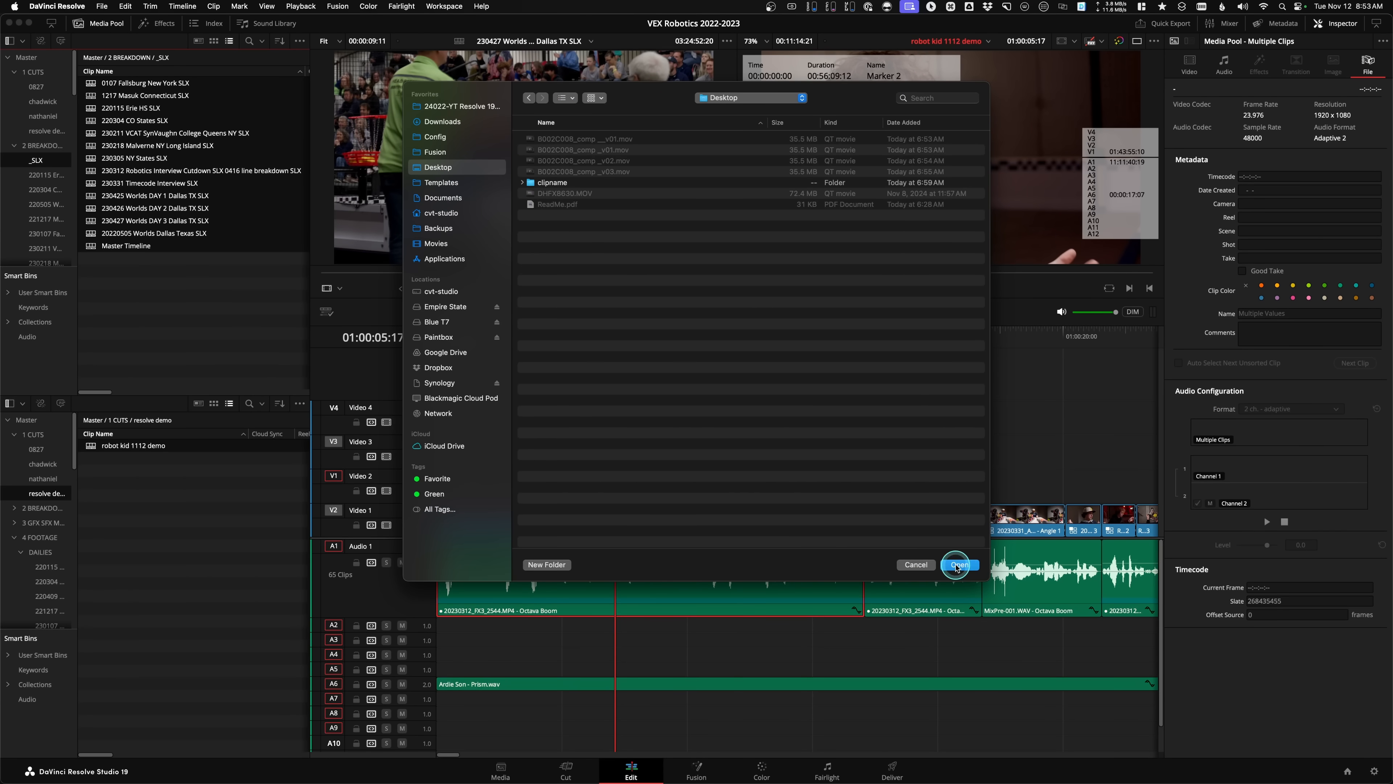
pyautogui.click(959, 565)
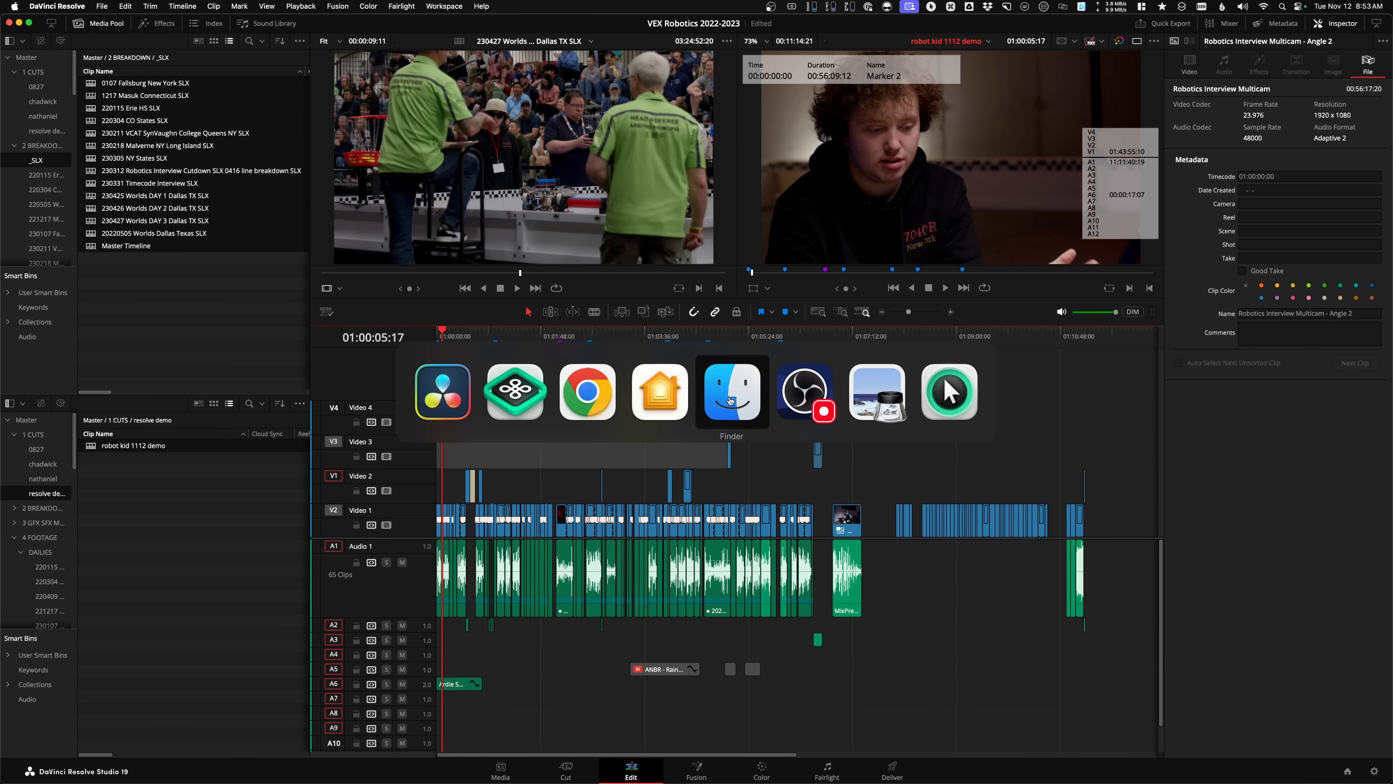
# Review the exported .drt files on the Desktop in Finder.
pyautogui.click(731, 391)
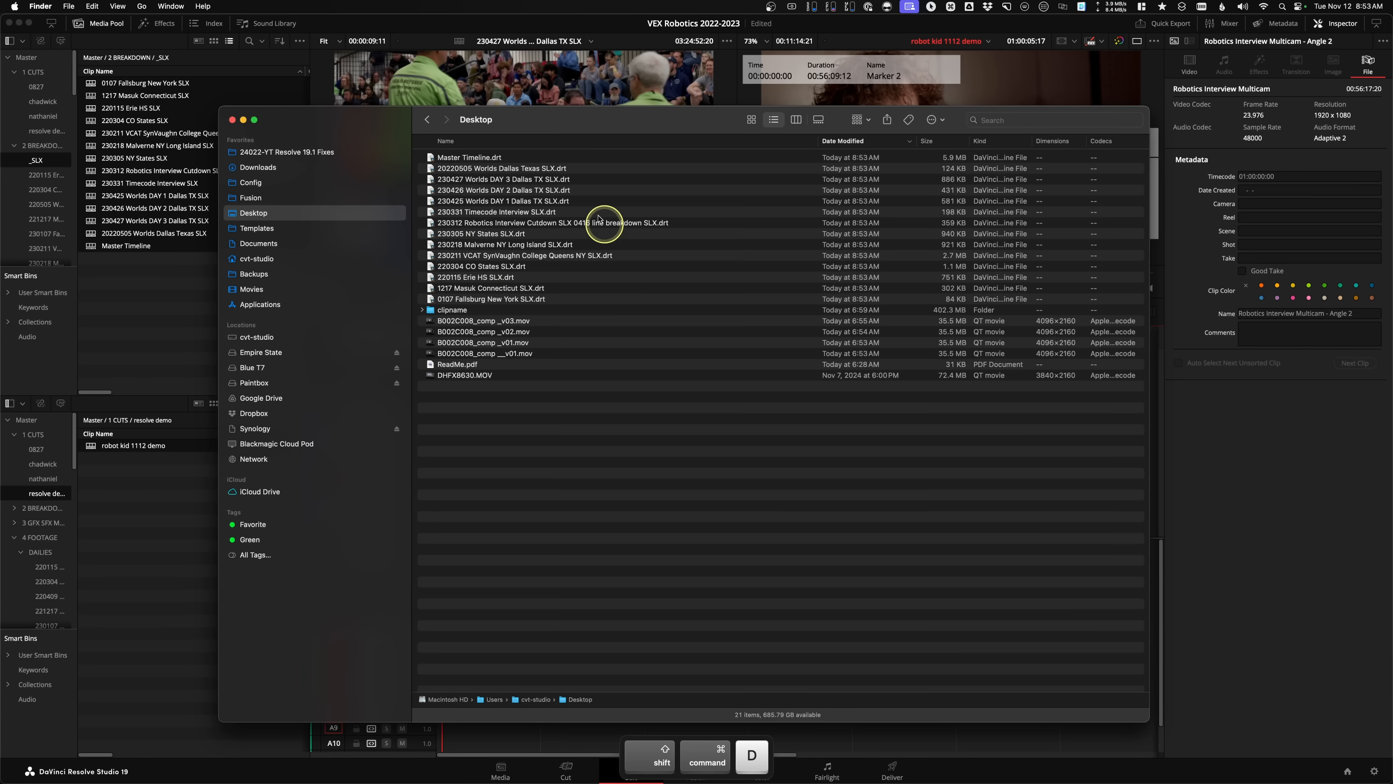
pyautogui.click(503, 190)
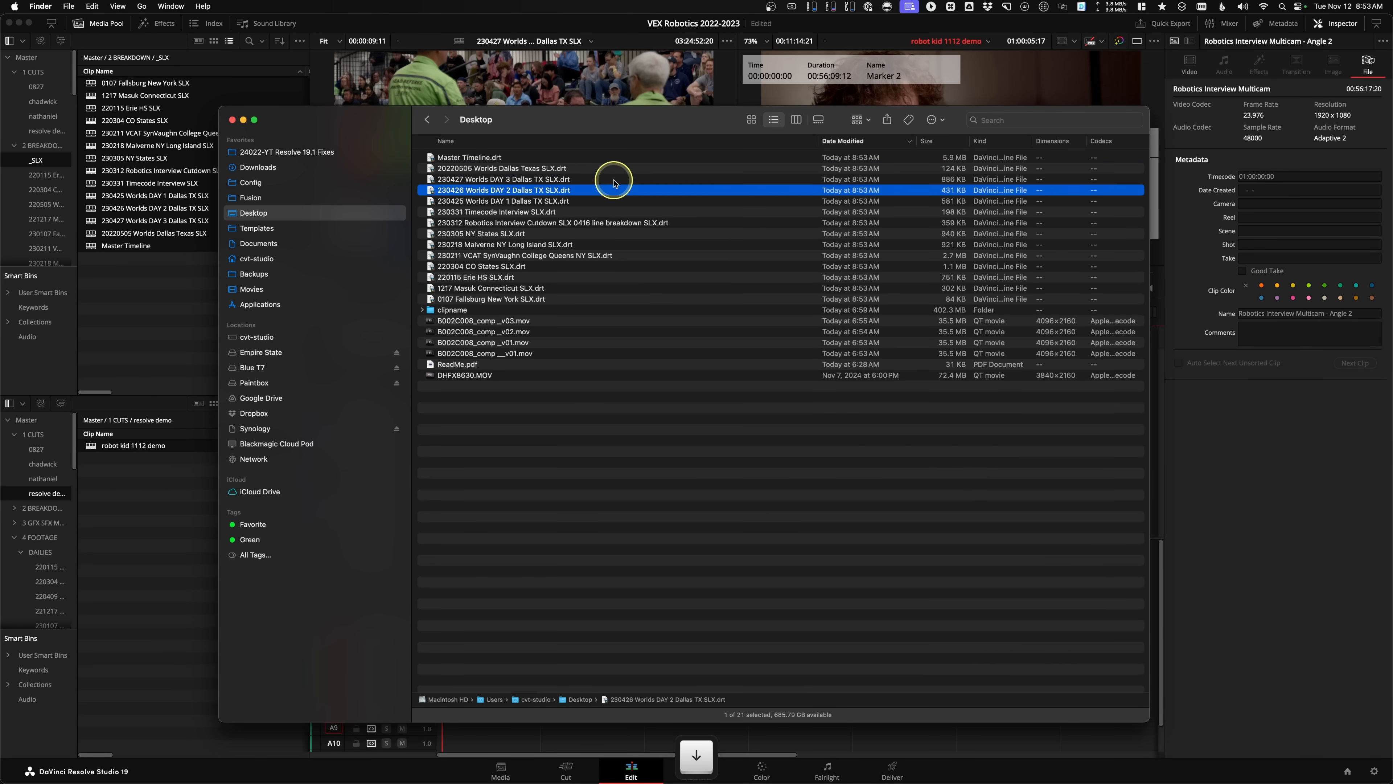
pyautogui.click(496, 211)
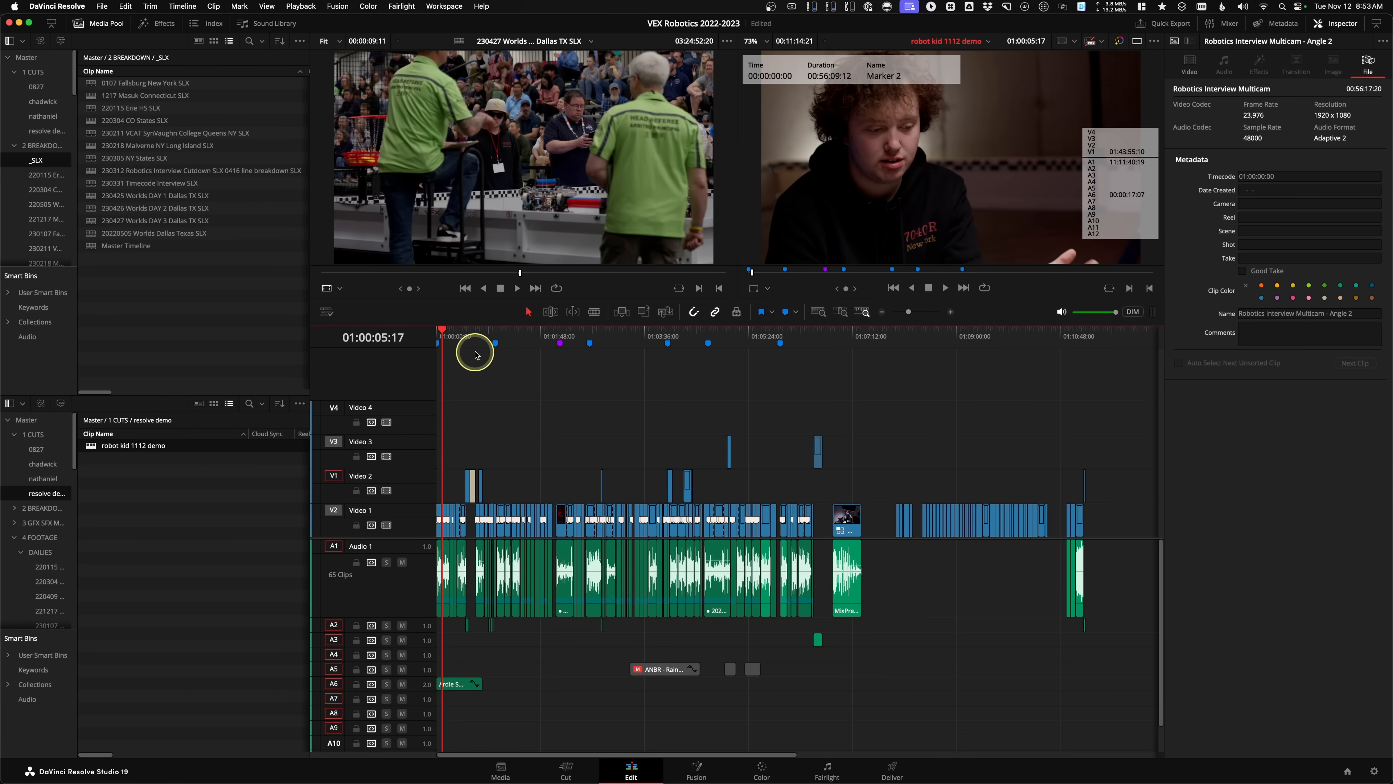
# Export the robot kid 1112 demo timeline as an OTIO file saved to the Desktop.
pyautogui.click(476, 342)
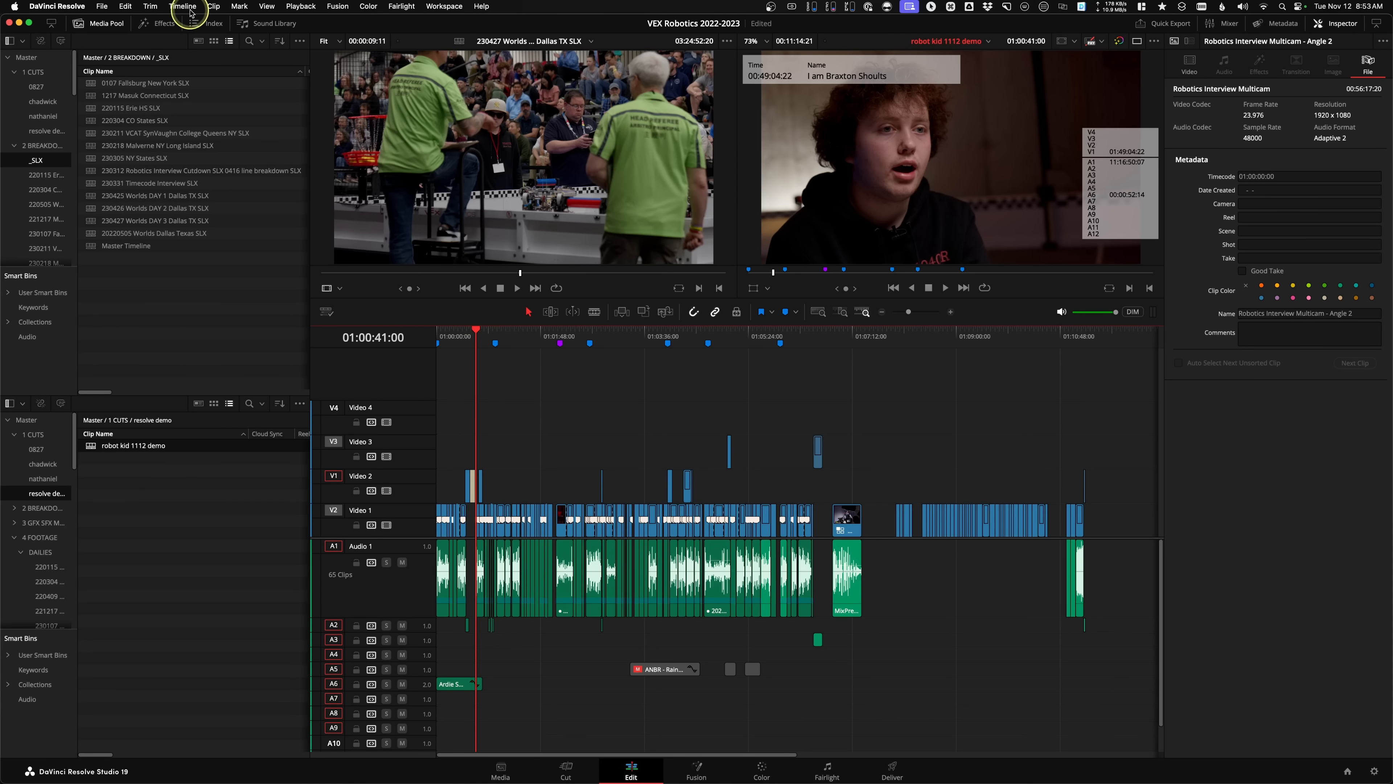
pyautogui.moveTo(305, 566)
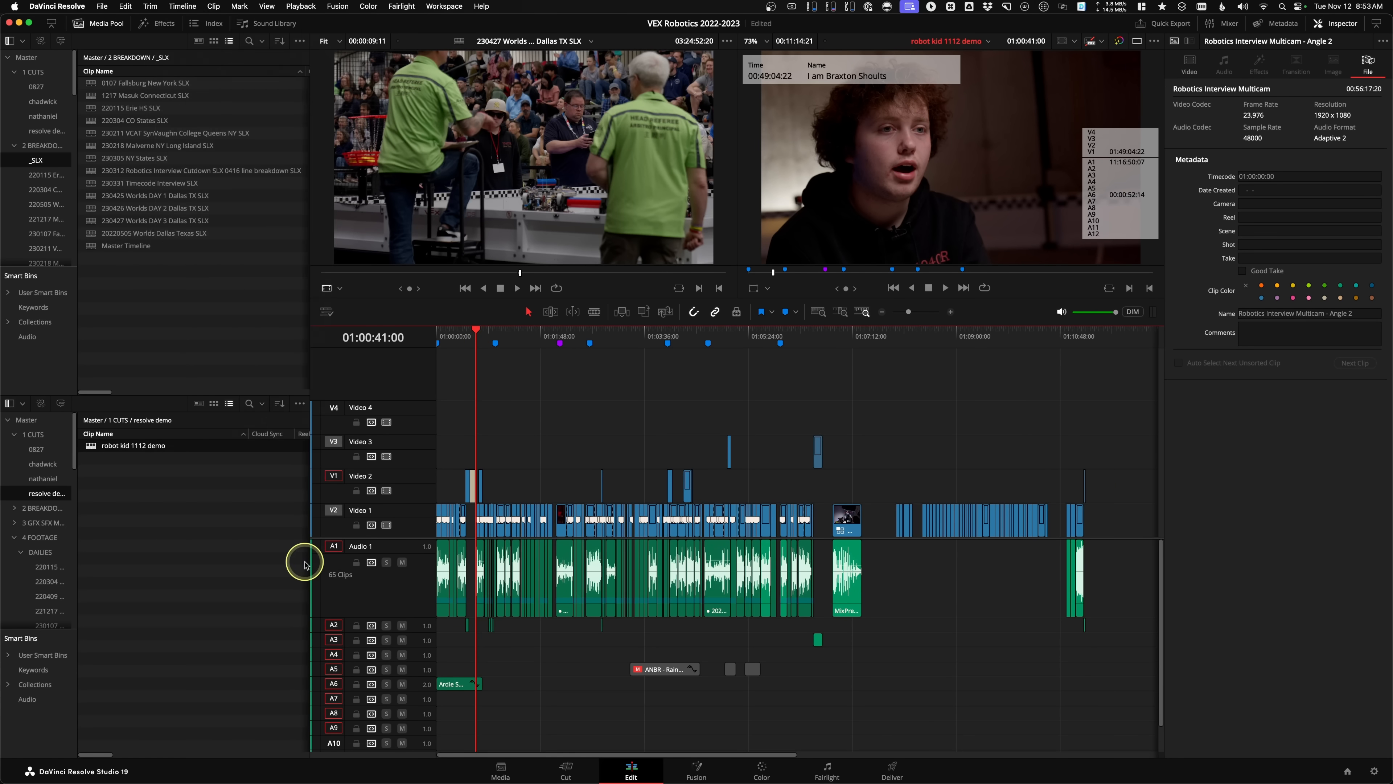
pyautogui.click(132, 445)
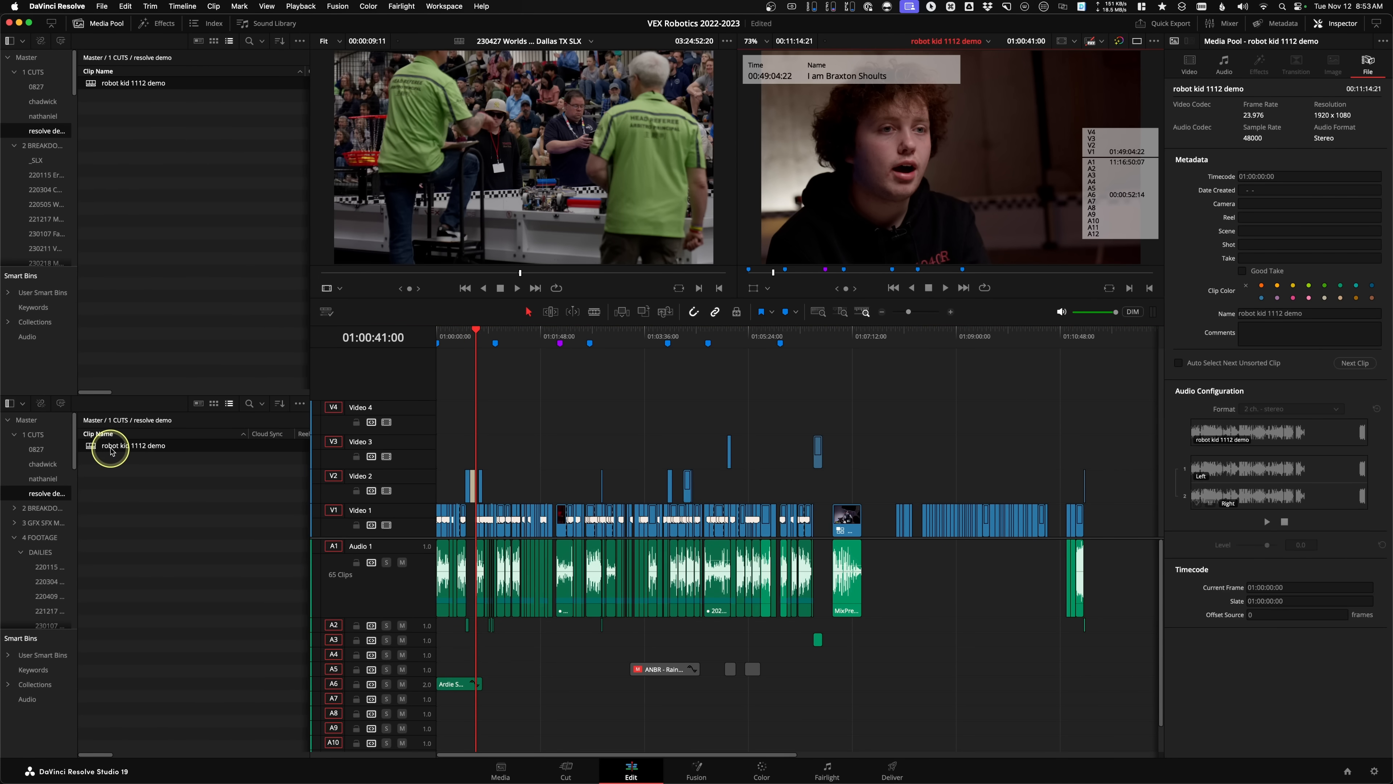
pyautogui.rightClick(111, 450)
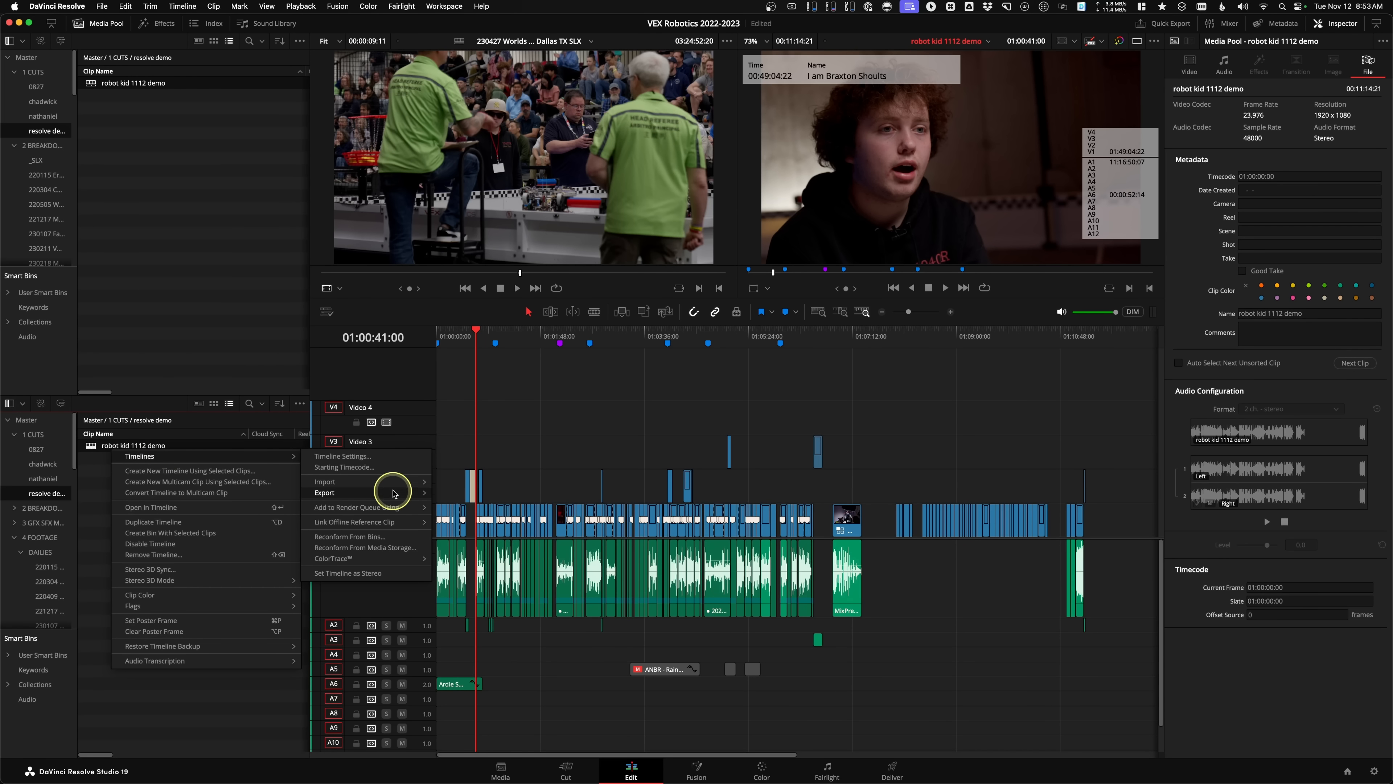
pyautogui.click(325, 492)
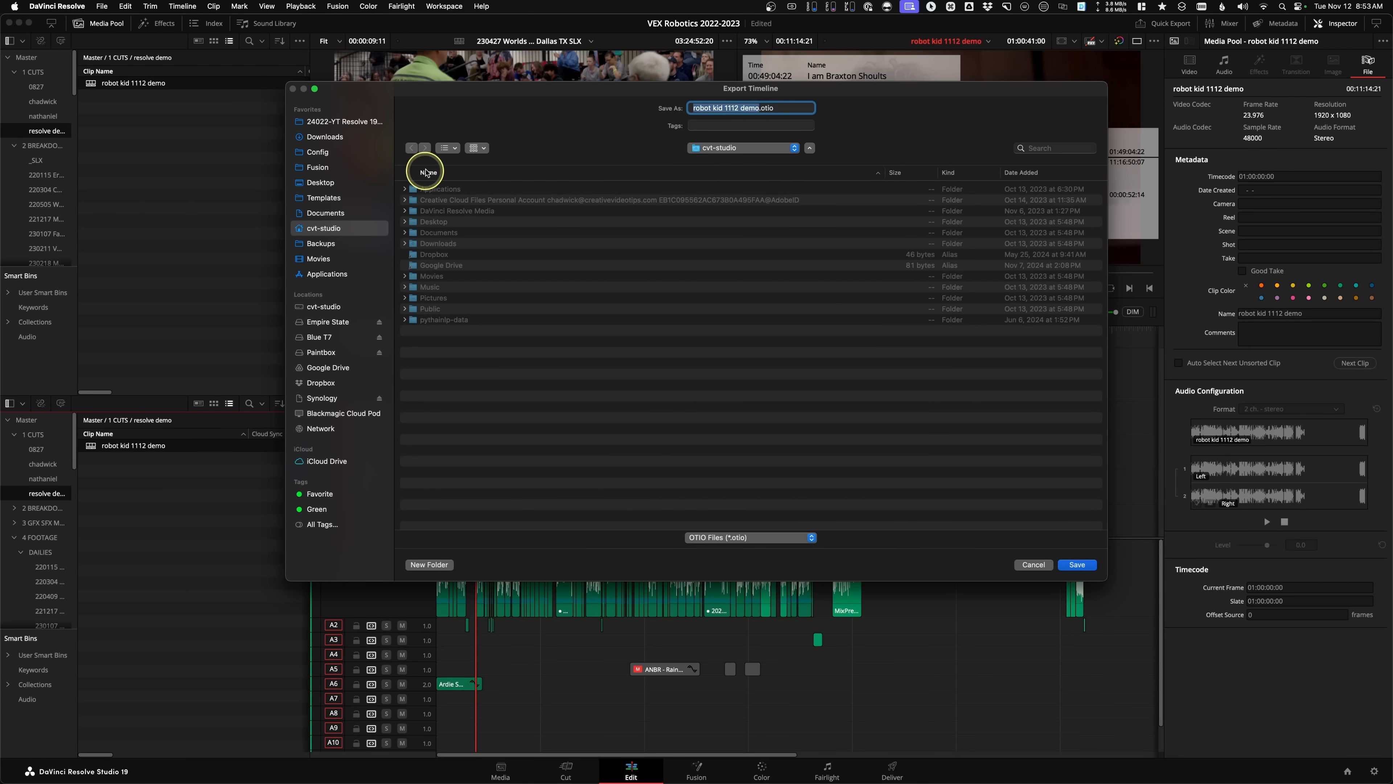
pyautogui.click(321, 182)
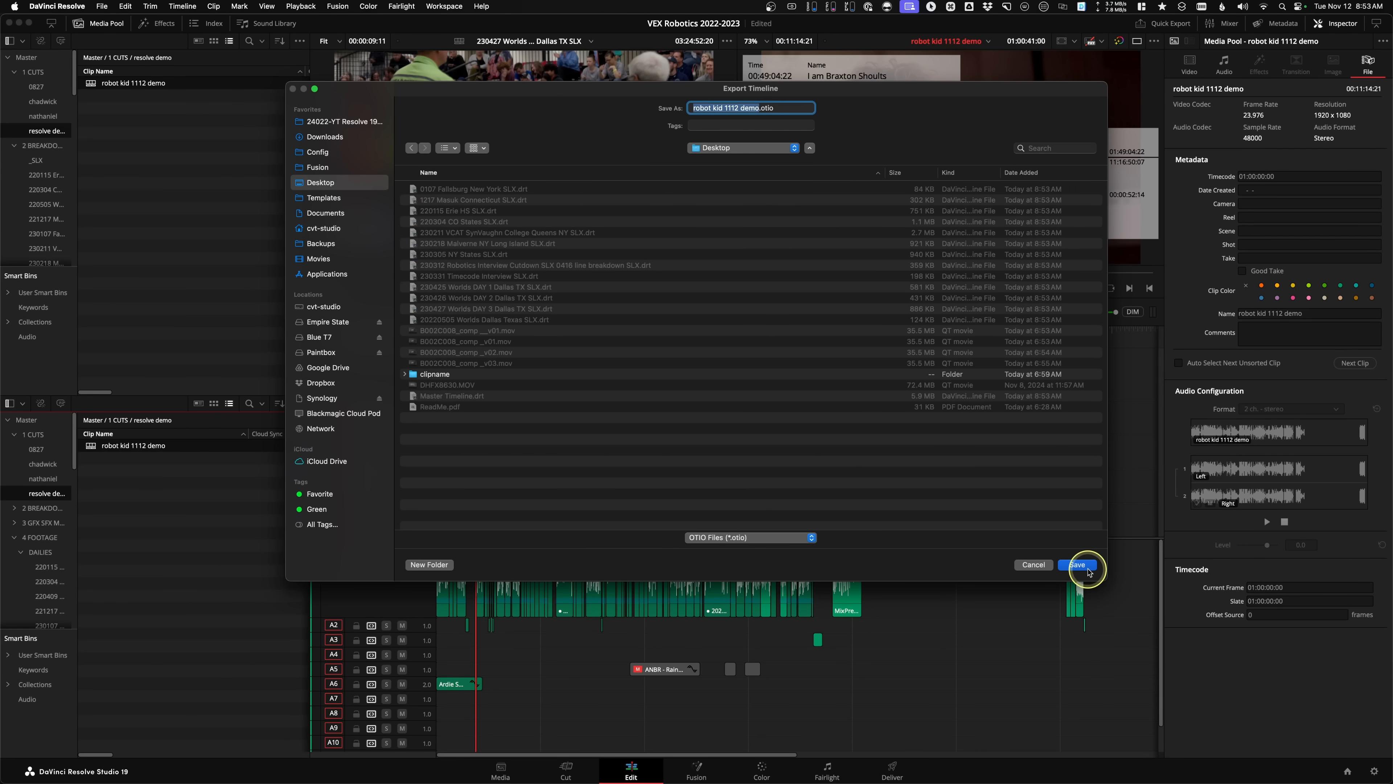
pyautogui.click(1077, 565)
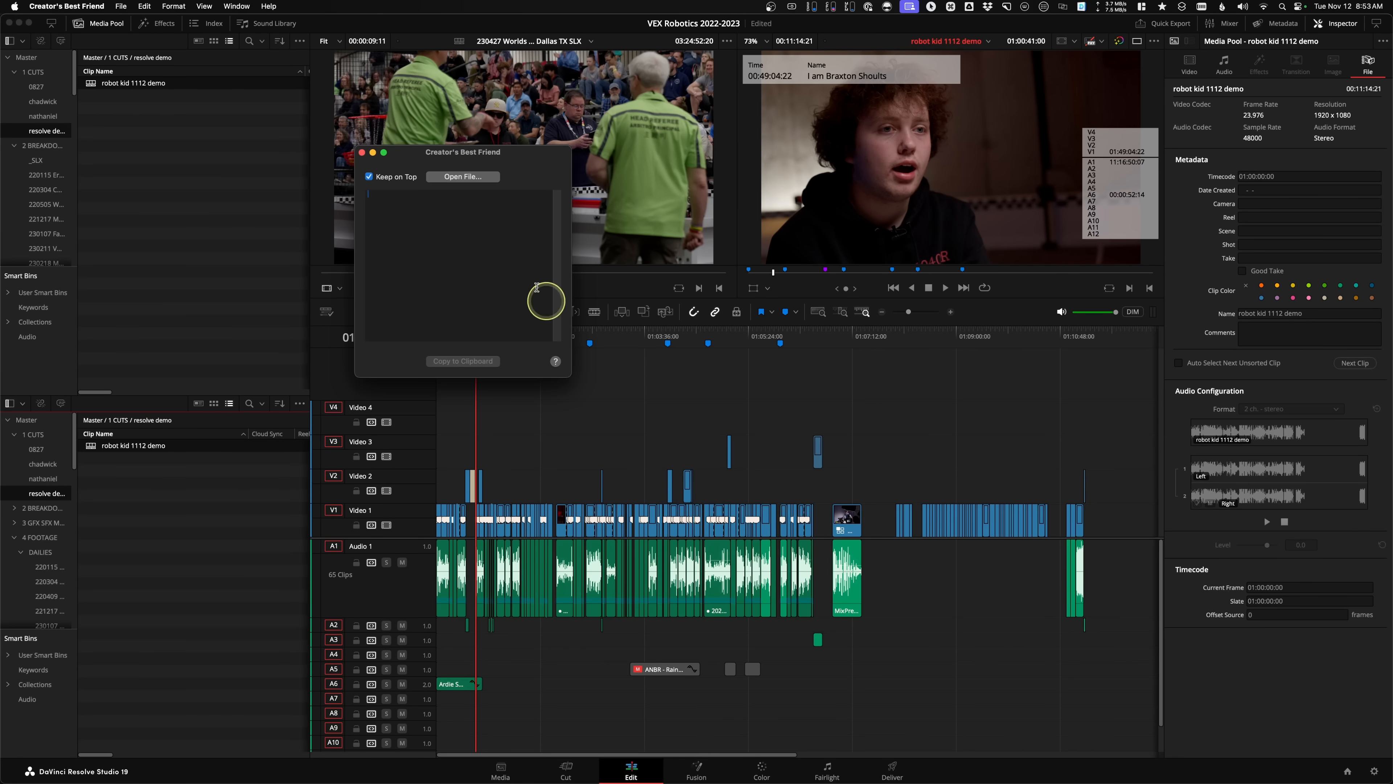
# Load the exported OTIO file so its markers become a YouTube chapter list.
pyautogui.moveTo(463, 151); pyautogui.dragTo(561, 169)
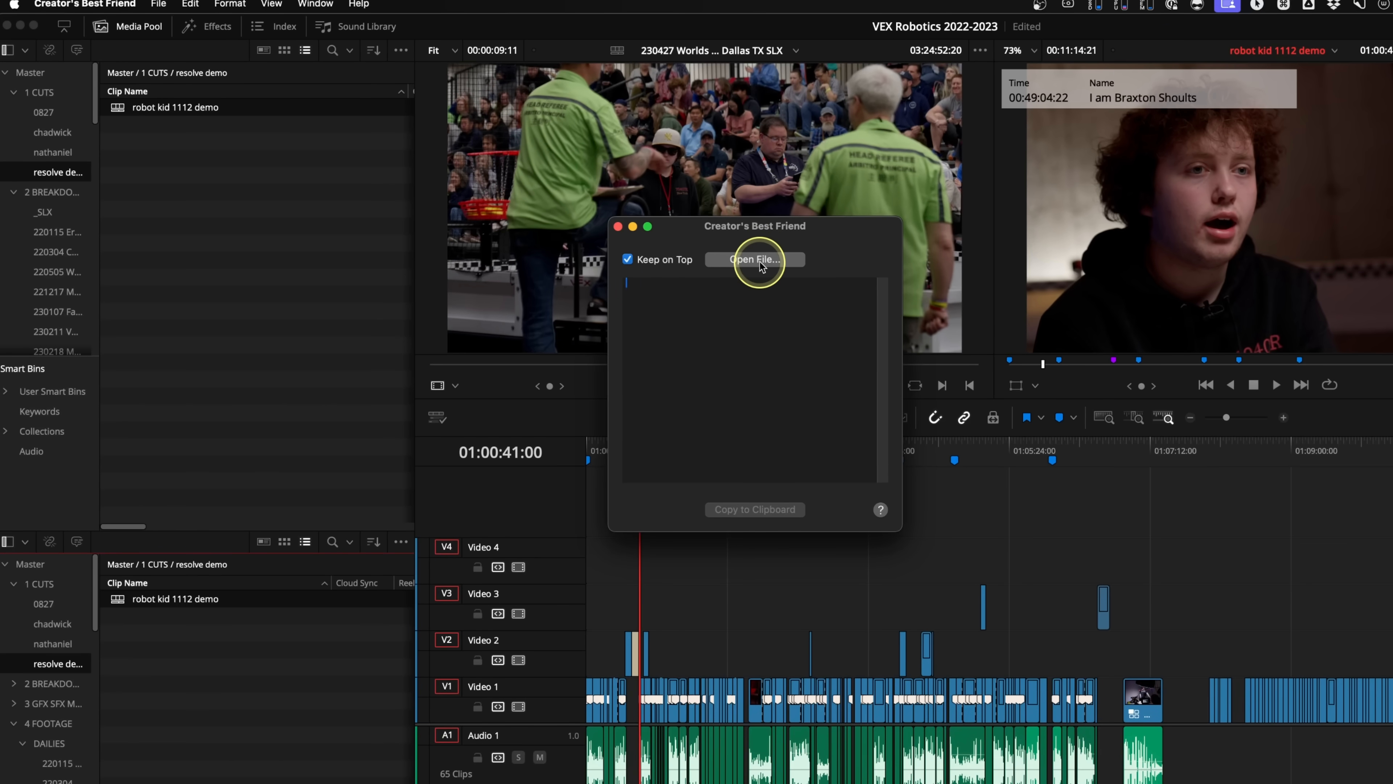
pyautogui.click(755, 260)
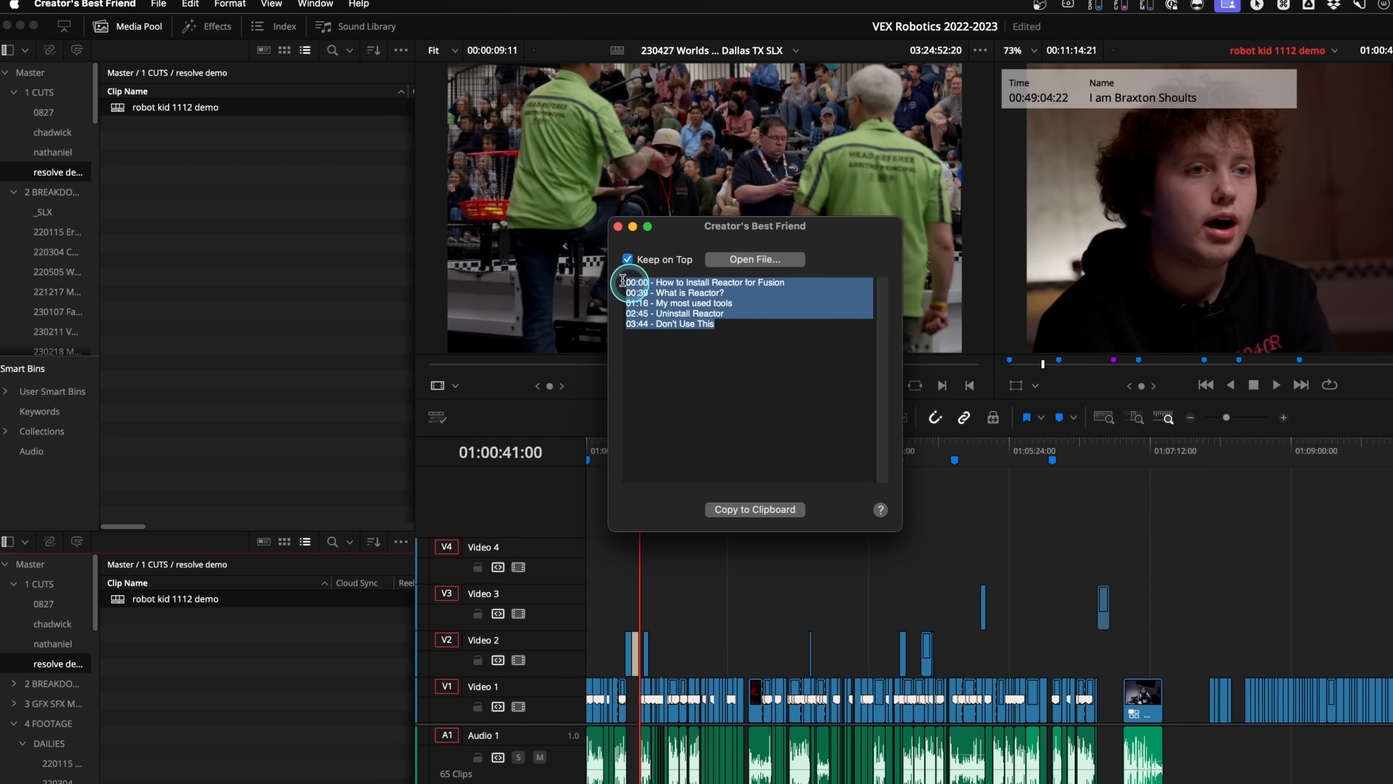
pyautogui.moveTo(779, 376)
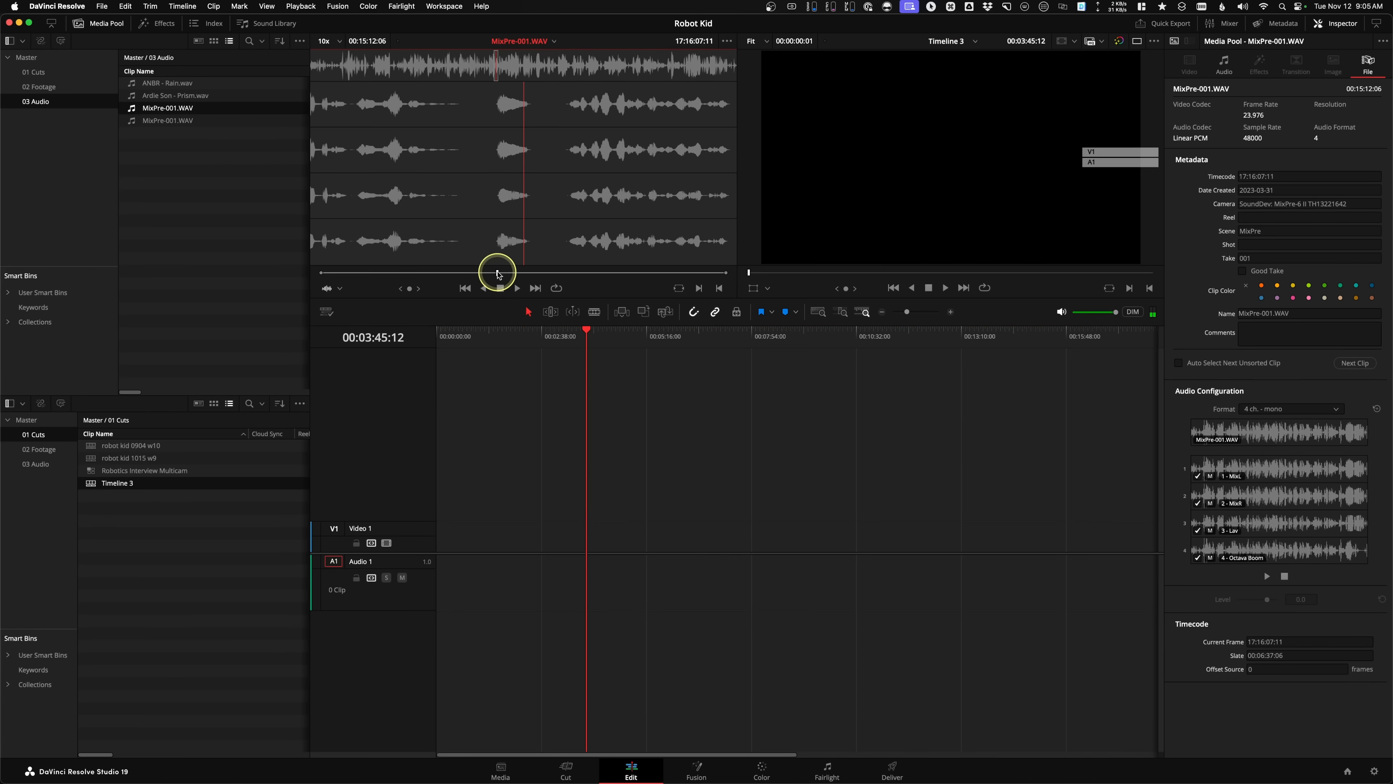
pyautogui.moveTo(495, 273)
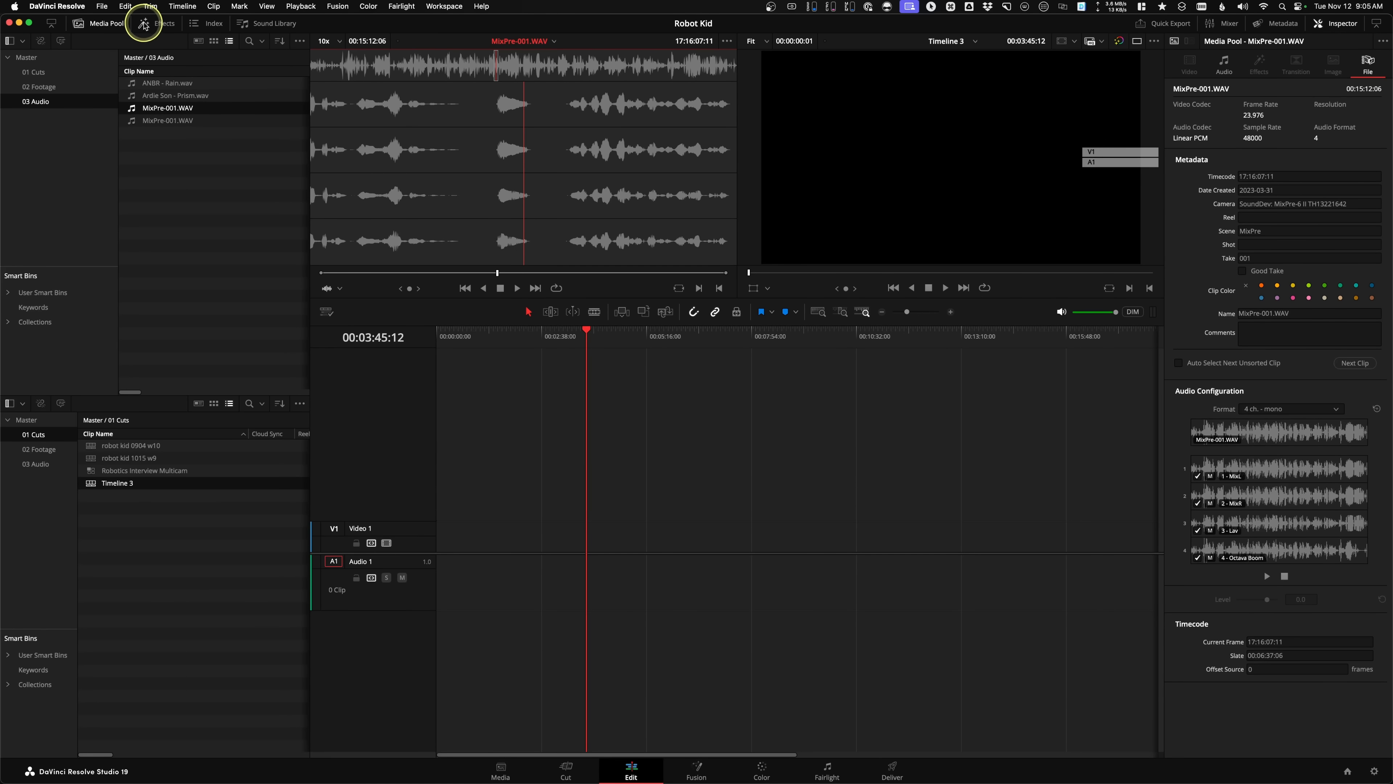
# Show the Edit Options list, with automatic track creation on edit still off.
pyautogui.click(162, 7)
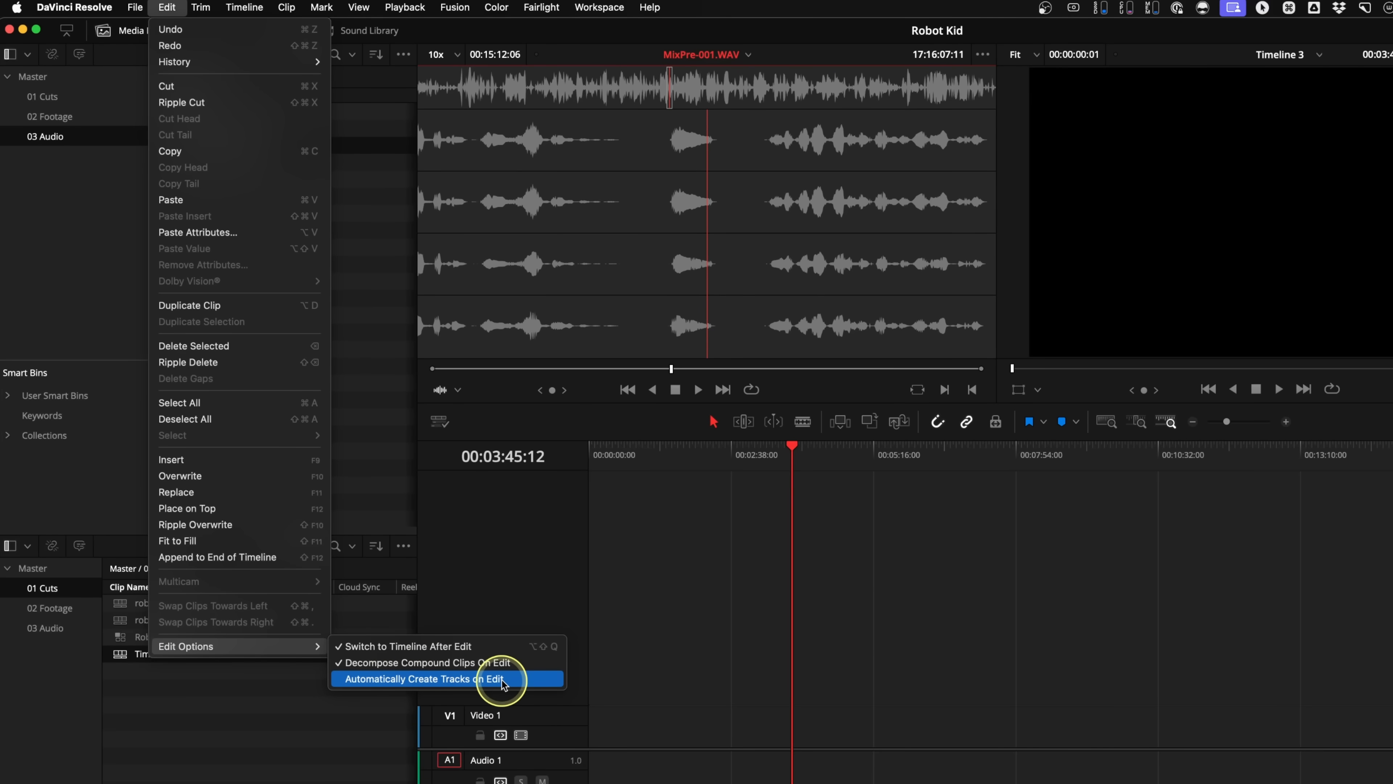
# Enable Automatically Create Tracks on Edit and place the Octava Boom channel of MixPre-001.WAV on Audio 1.
pyautogui.click(423, 678)
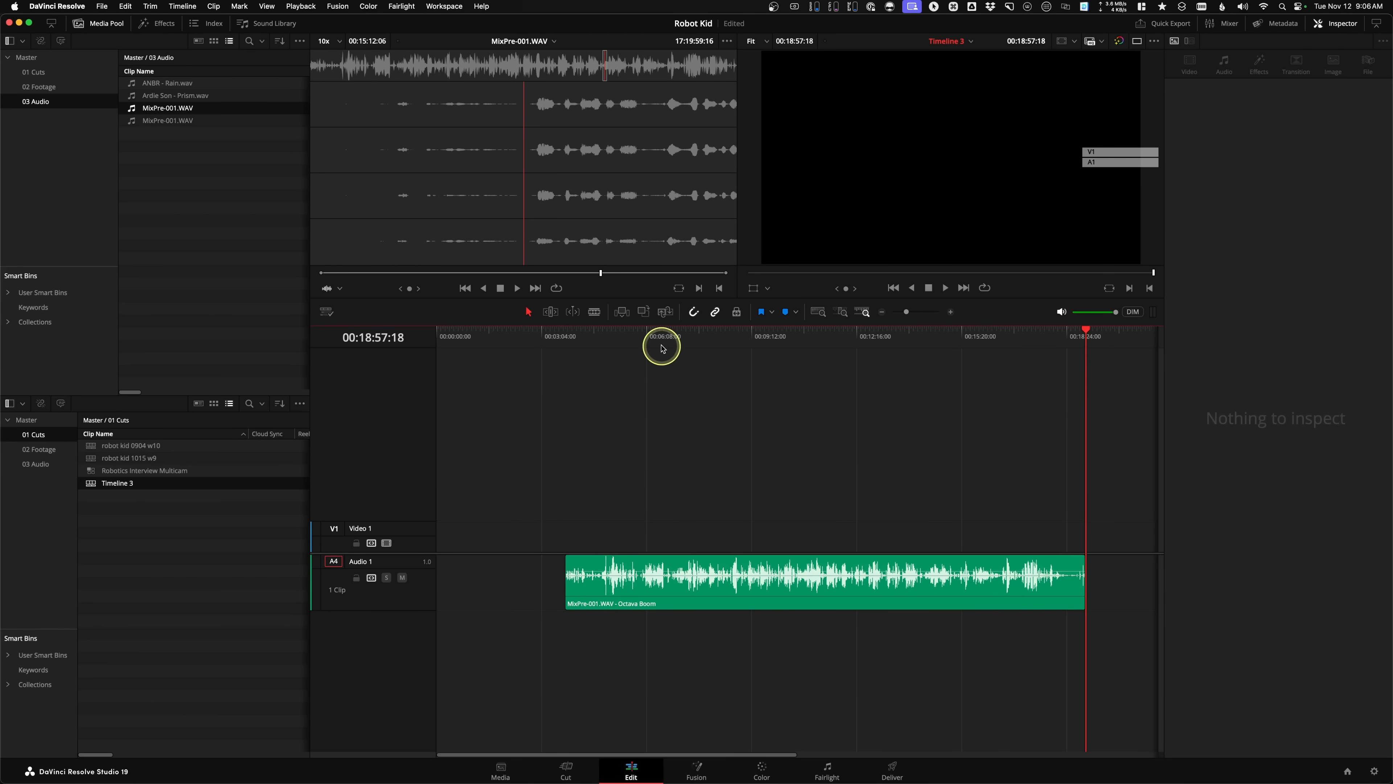
pyautogui.click(654, 337)
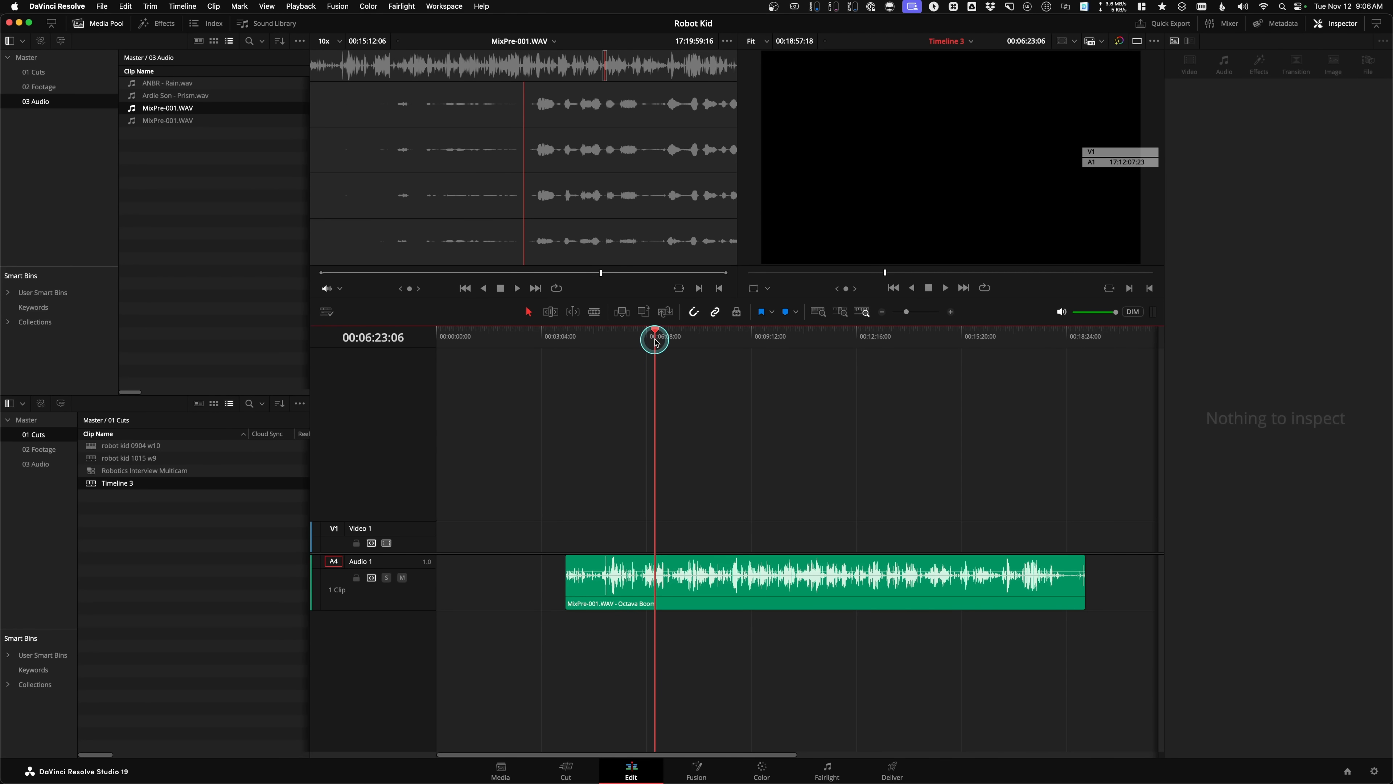